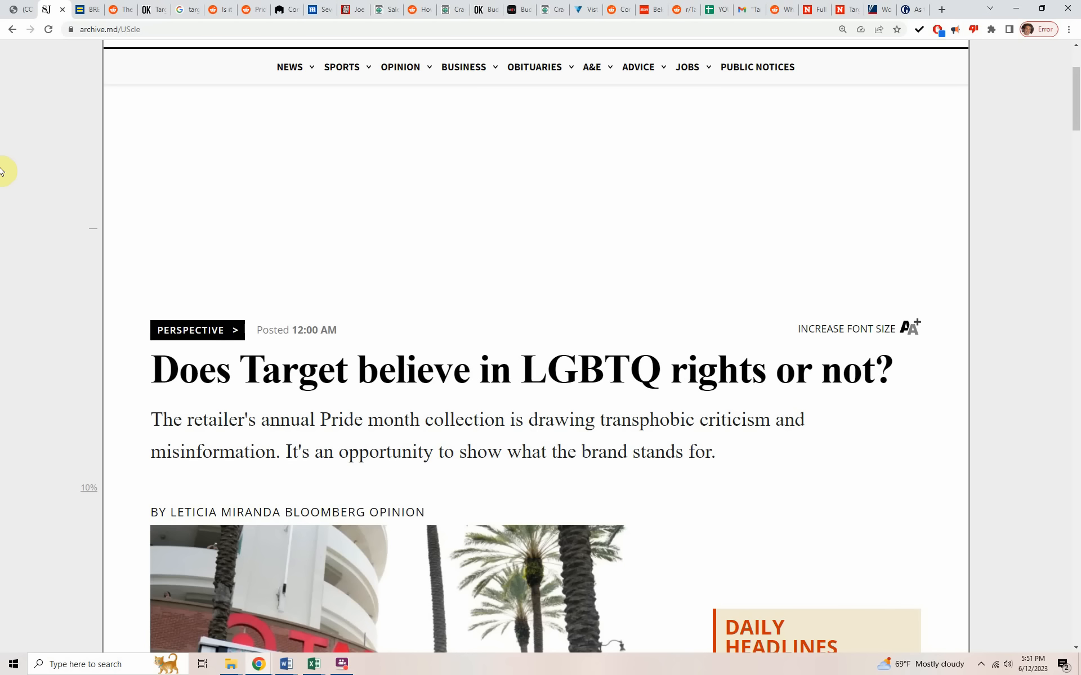
Step: Switch to the Reddit tab with 'The lowest I've probably ever seen Drive Ups' post
scroll("down", 3)
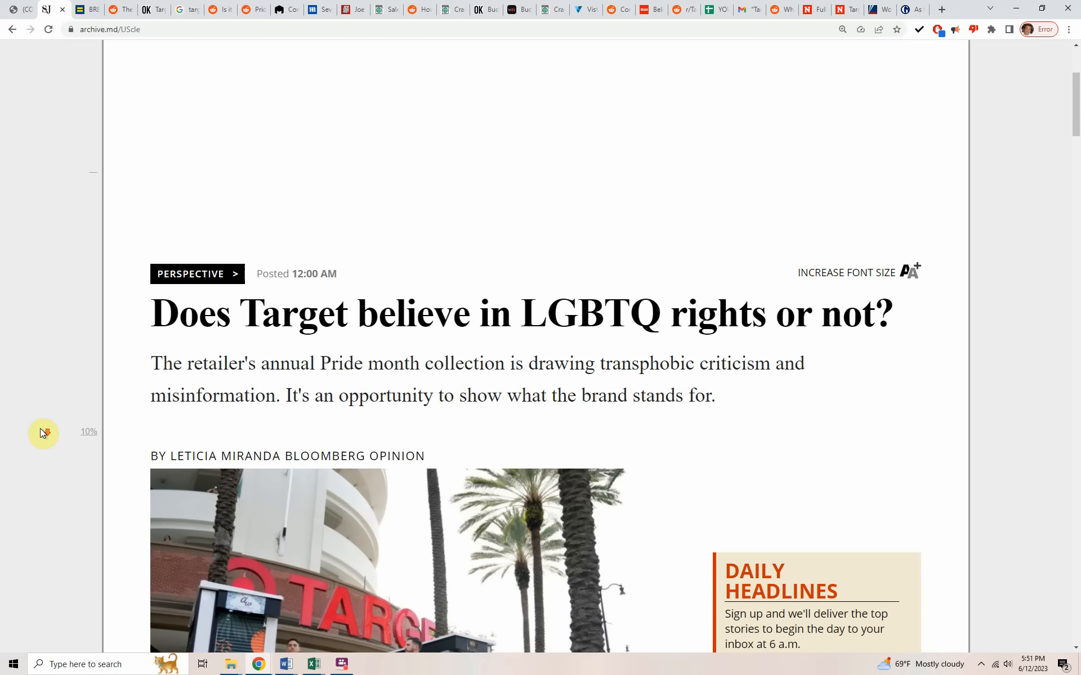
mouse_move(10, 404)
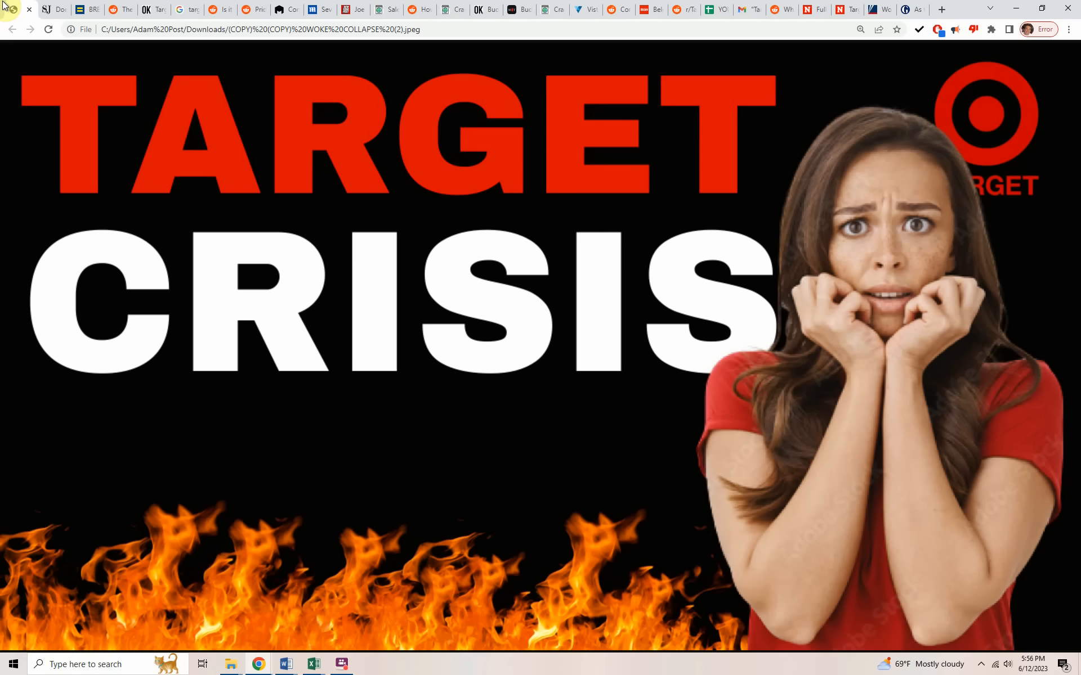
left_click(107, 9)
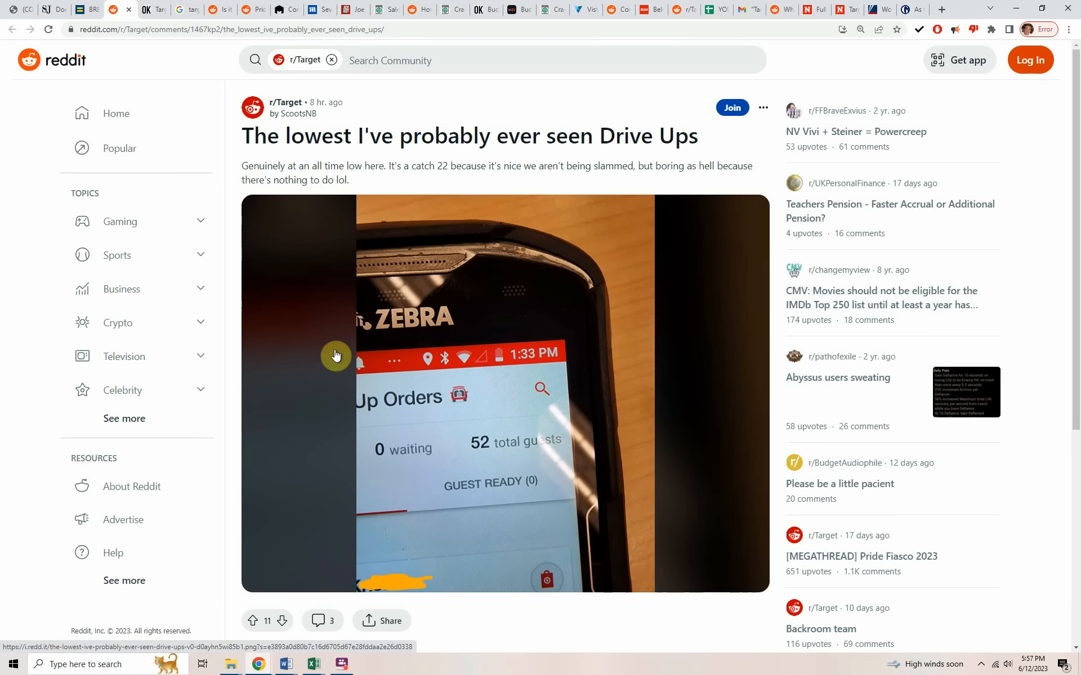
mouse_move(336, 349)
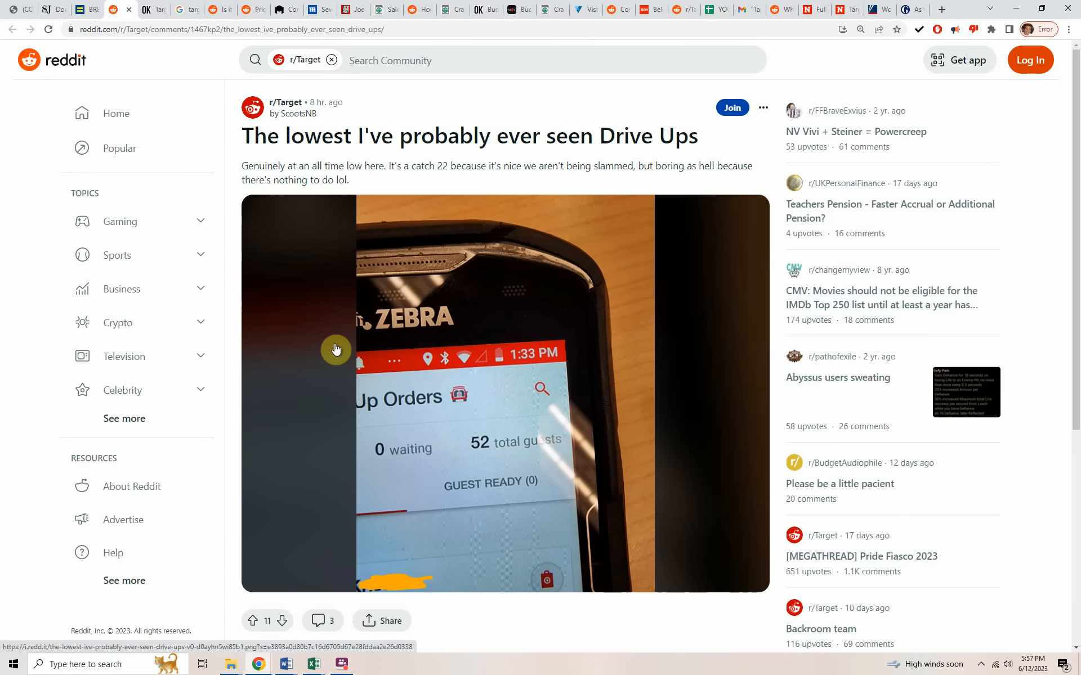
mouse_move(352, 384)
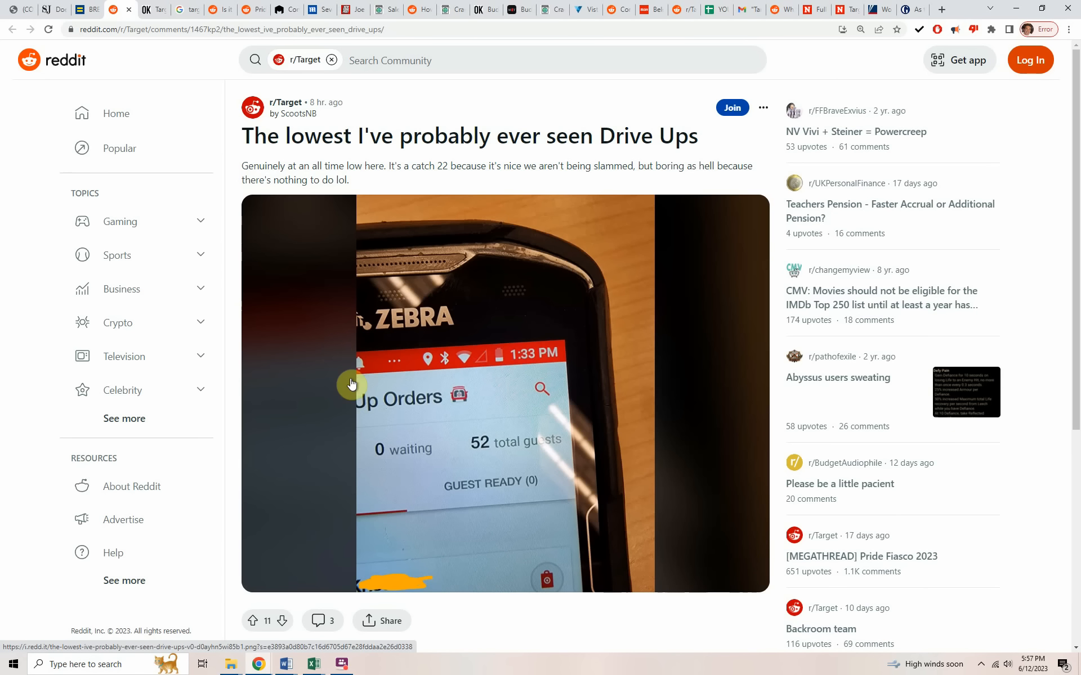
mouse_move(358, 379)
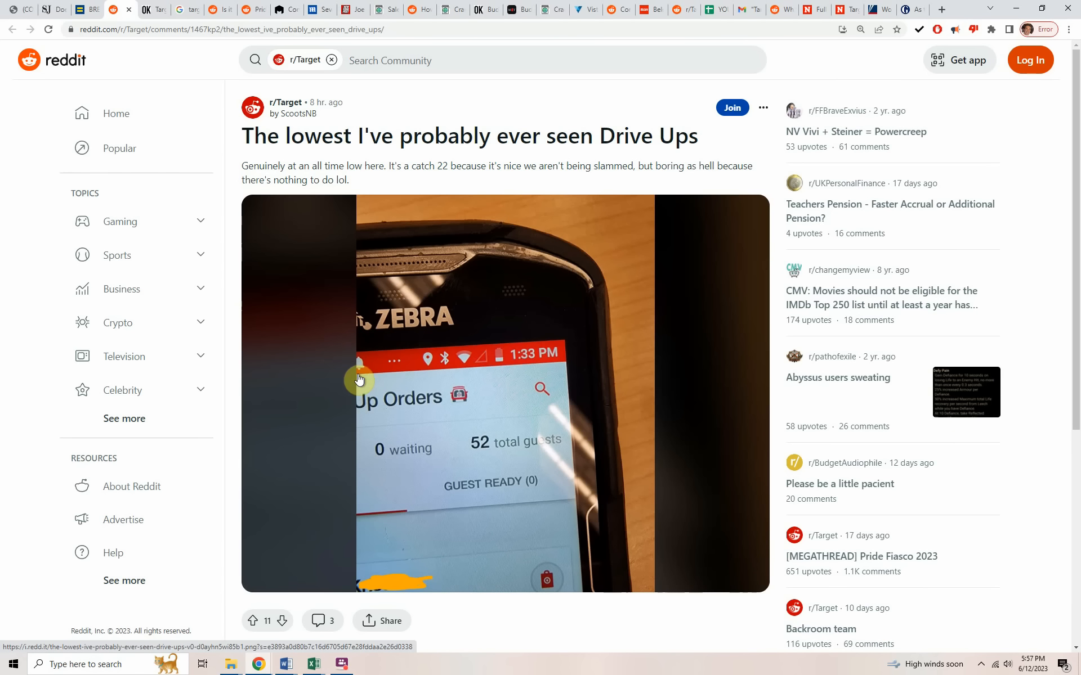
mouse_move(357, 396)
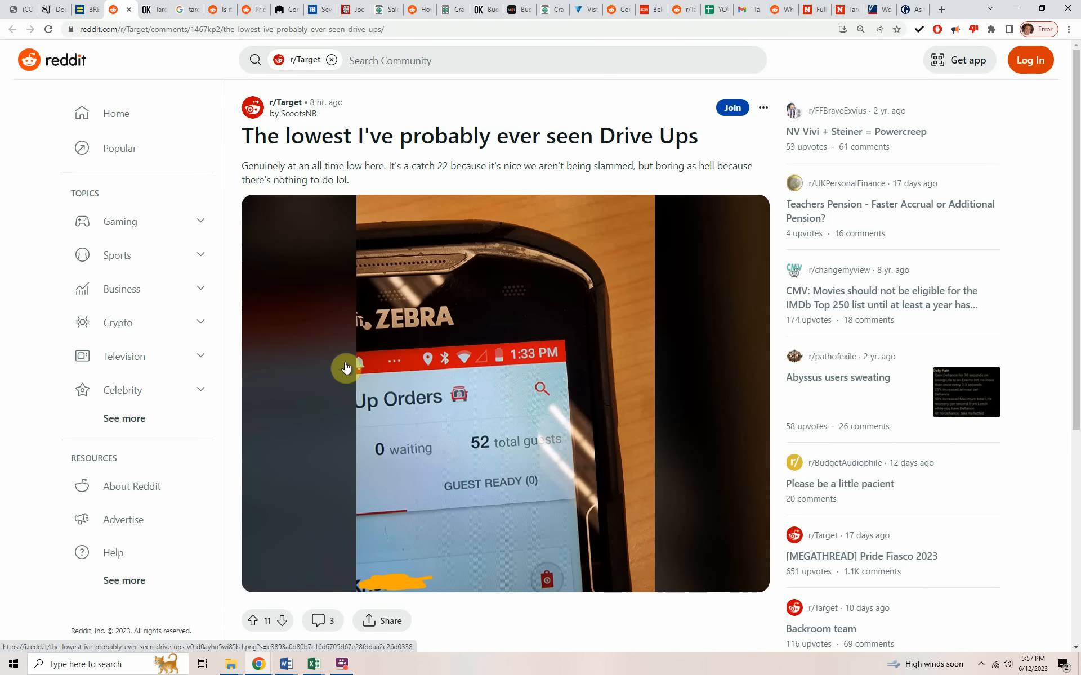
scroll("down", 3)
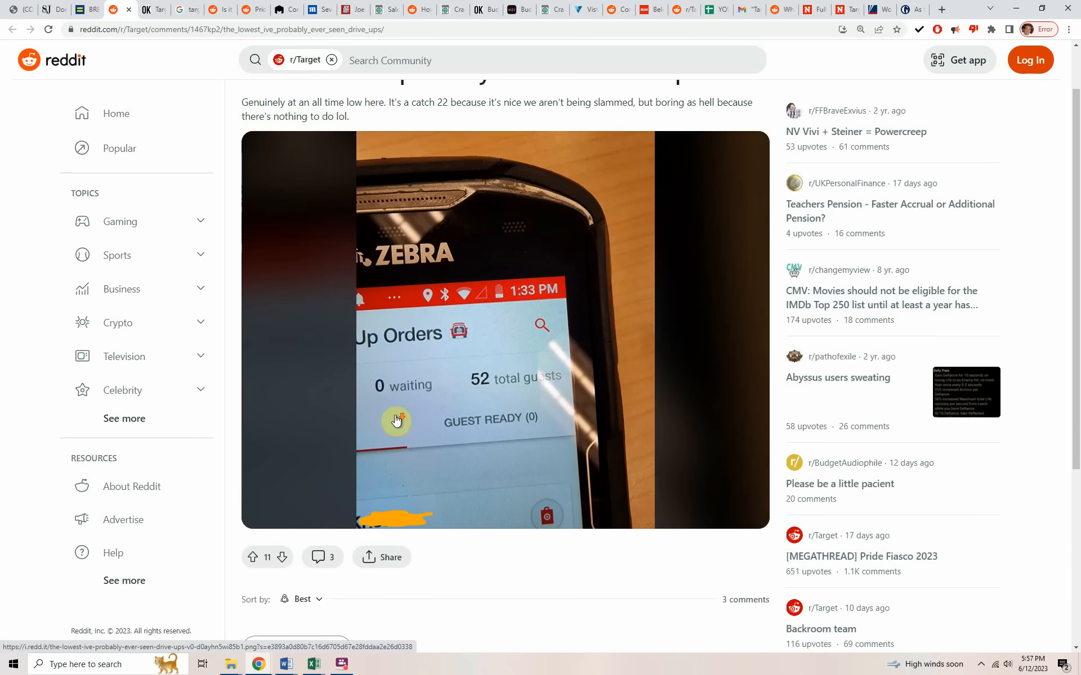
scroll("down", 3)
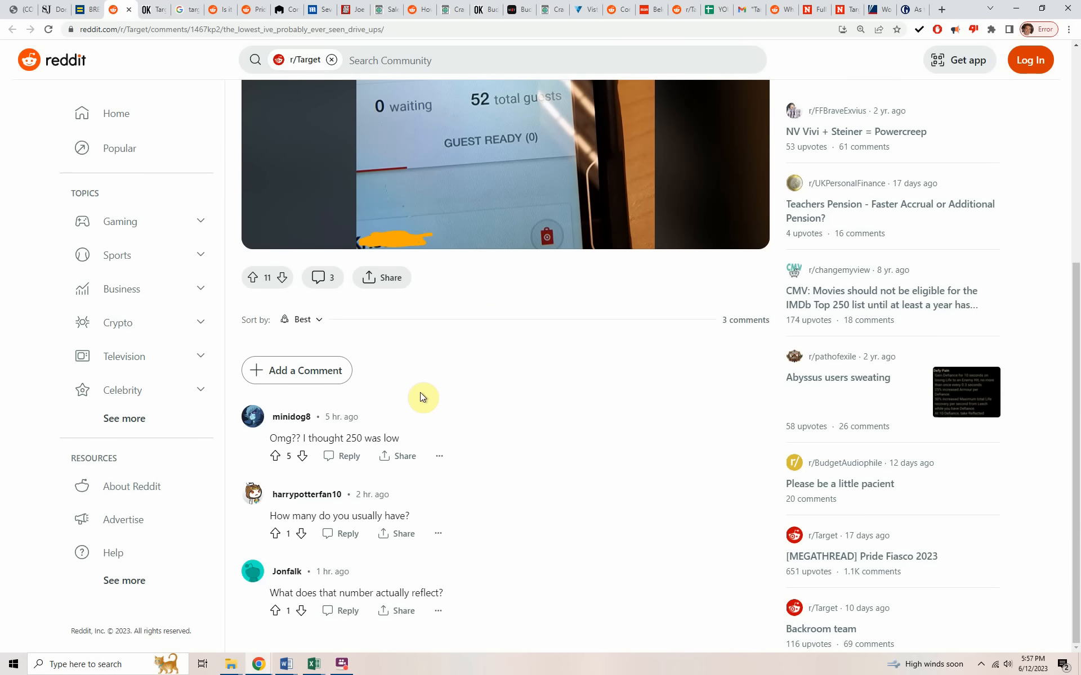
mouse_move(410, 442)
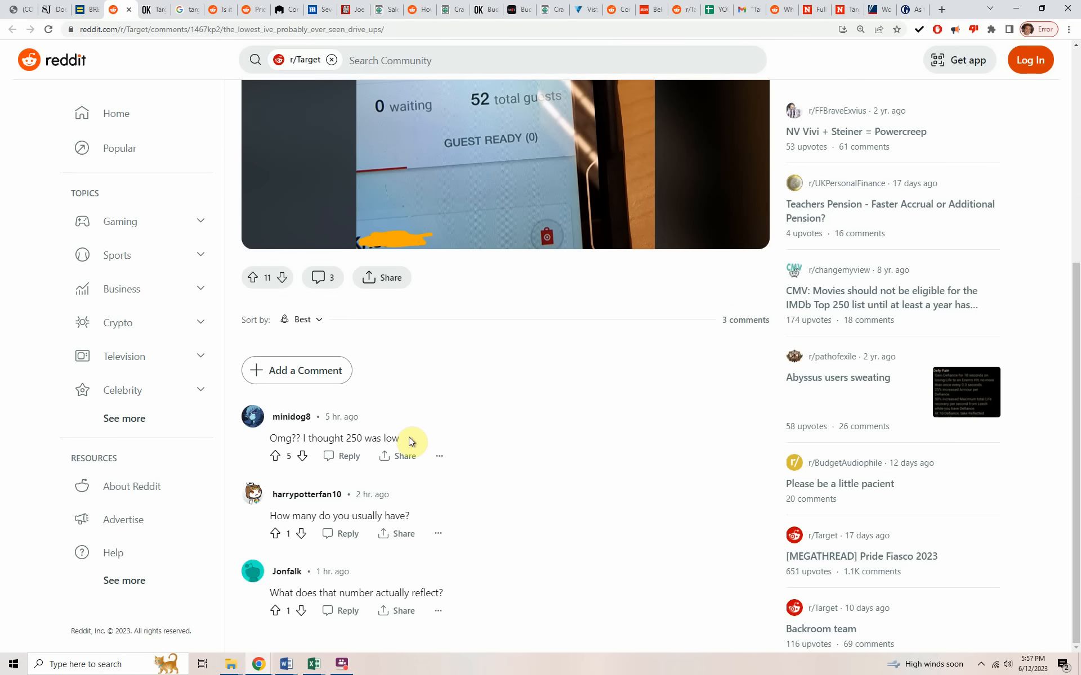
mouse_move(519, 464)
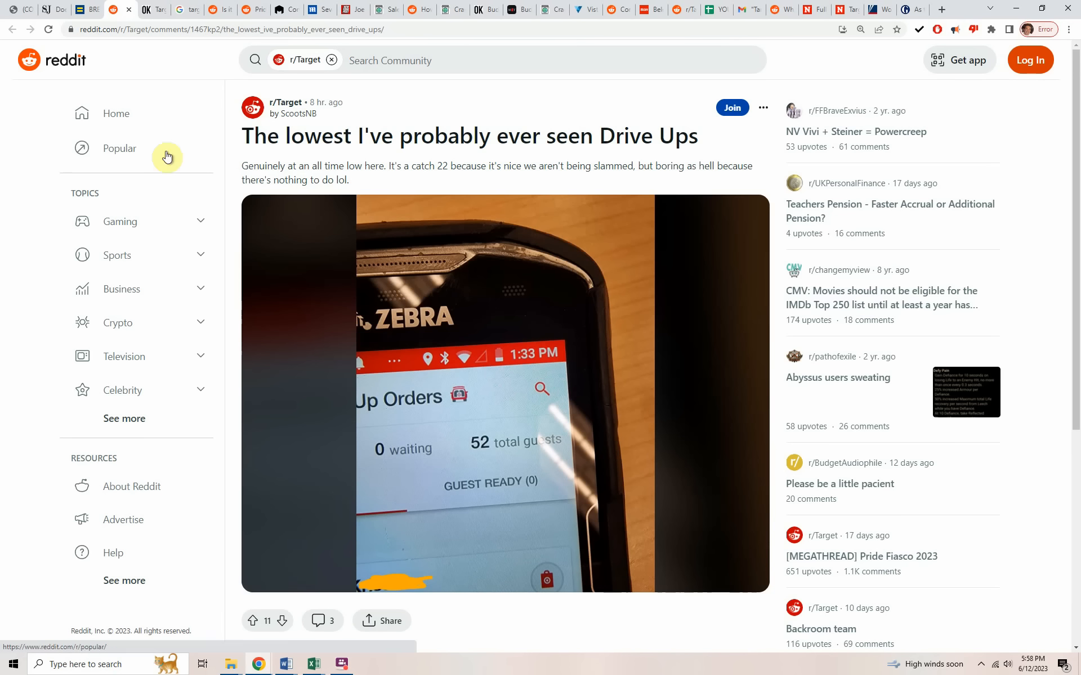
Step: Scroll the Drive Ups comments to the poster's reply '90-100 We're a smaller Target'
scroll("down", 3)
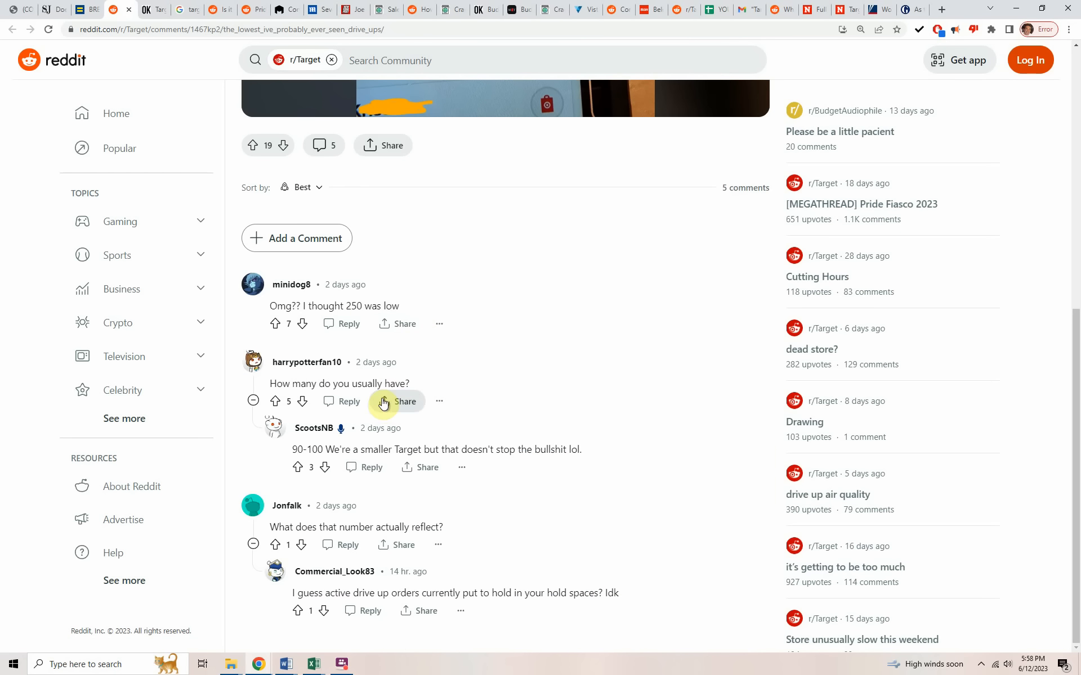
mouse_move(491, 335)
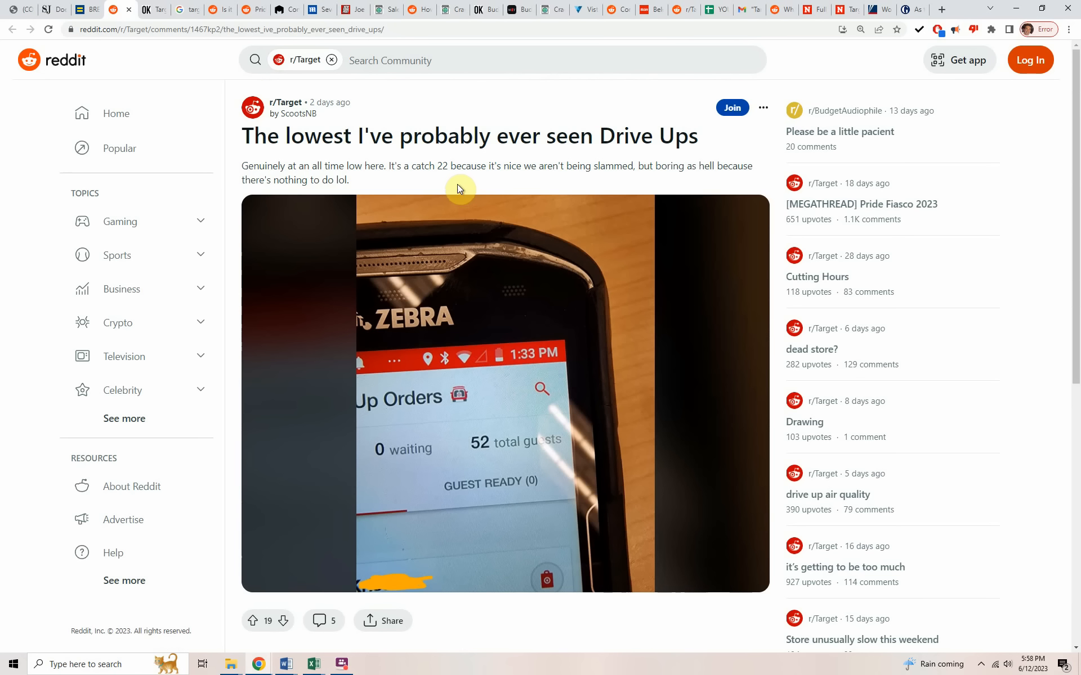
mouse_move(455, 187)
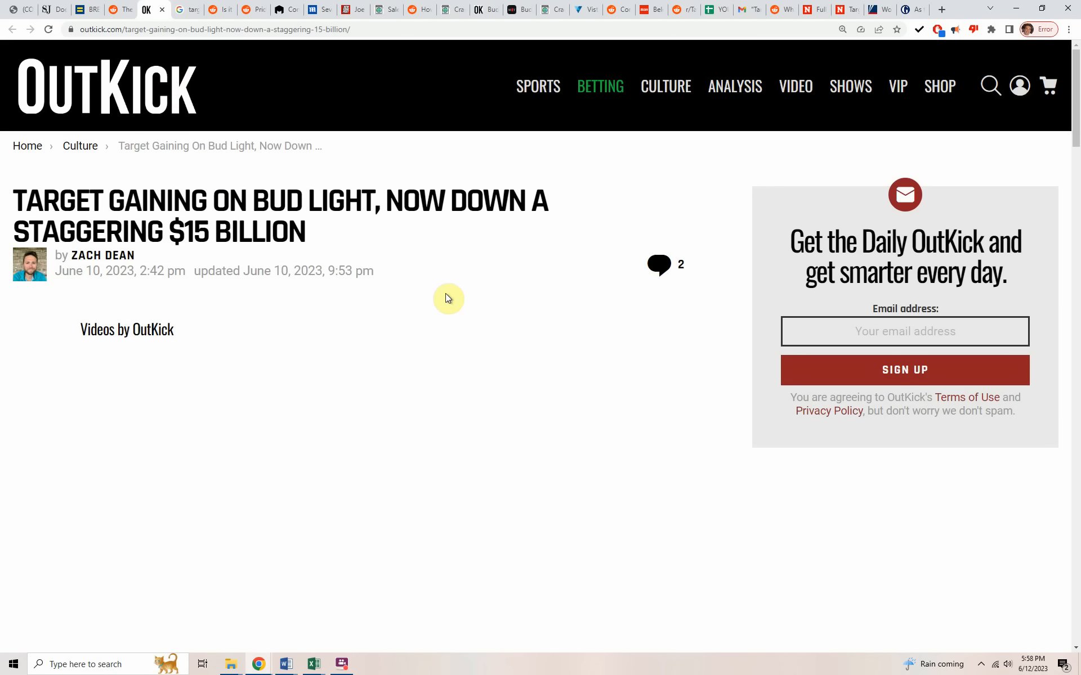
mouse_move(448, 315)
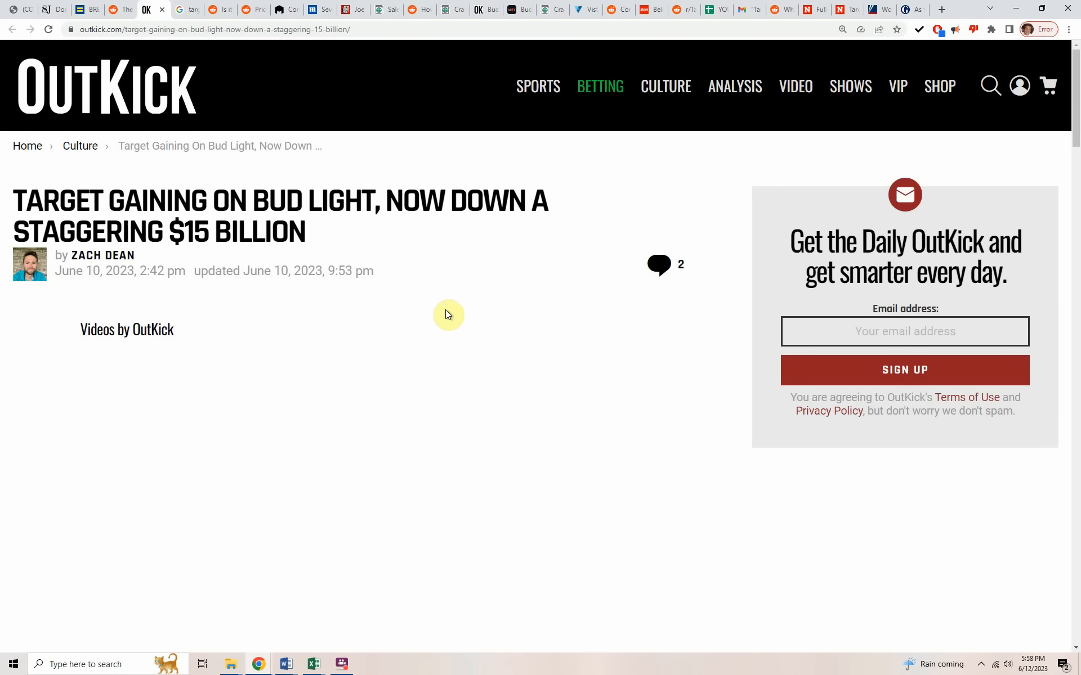
mouse_move(420, 310)
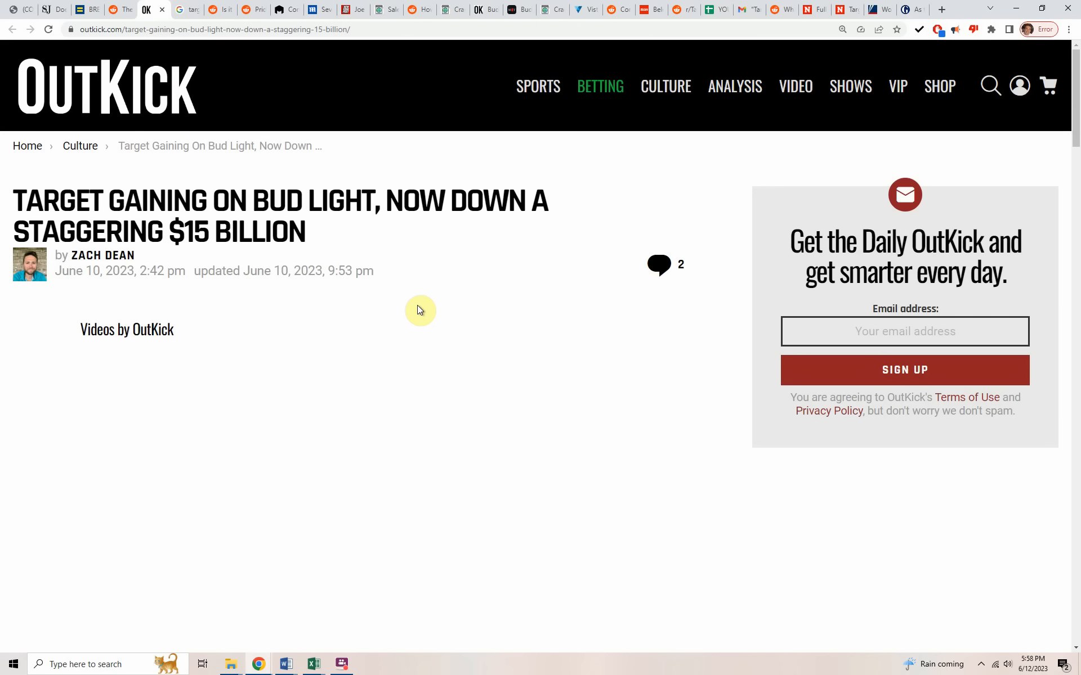
mouse_move(414, 293)
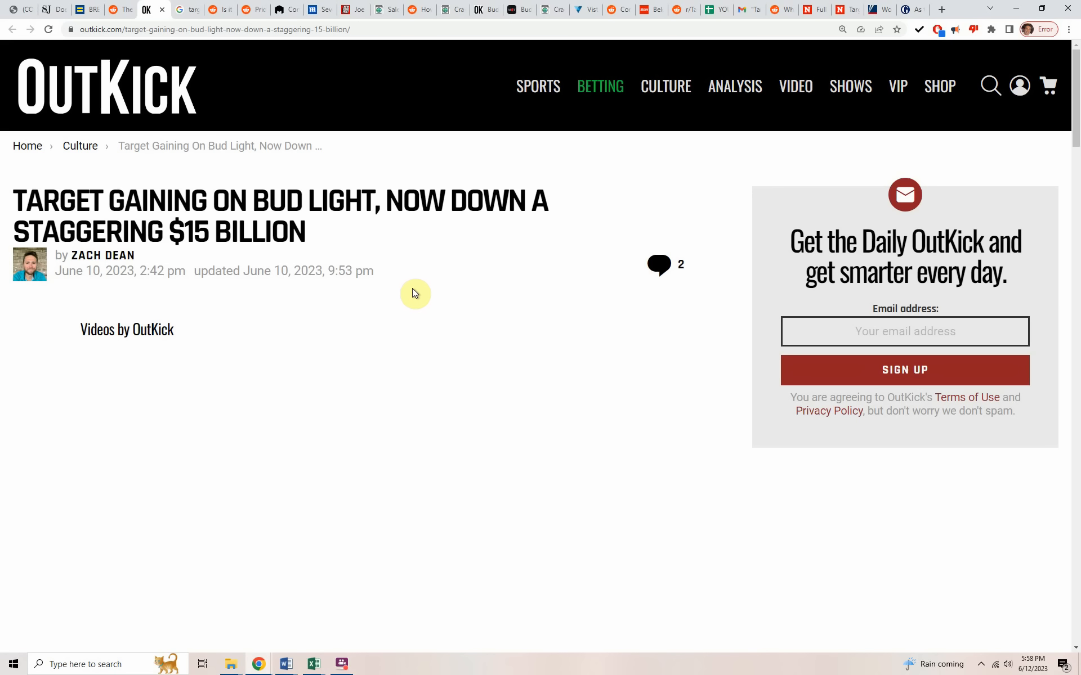
mouse_move(314, 365)
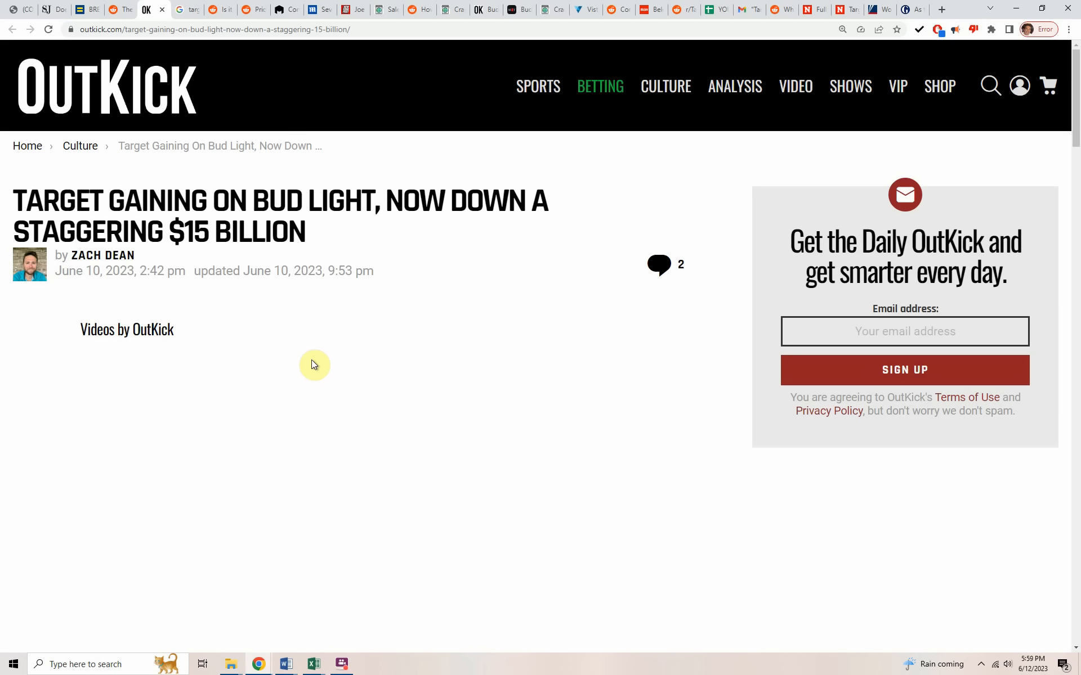
mouse_move(309, 368)
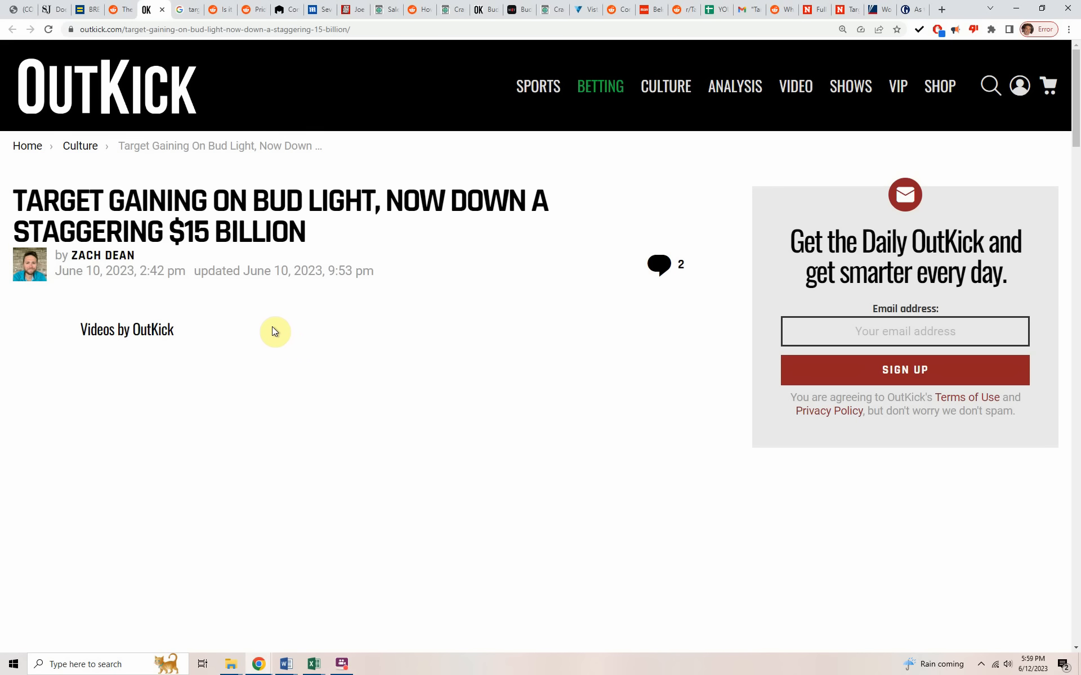
mouse_move(275, 329)
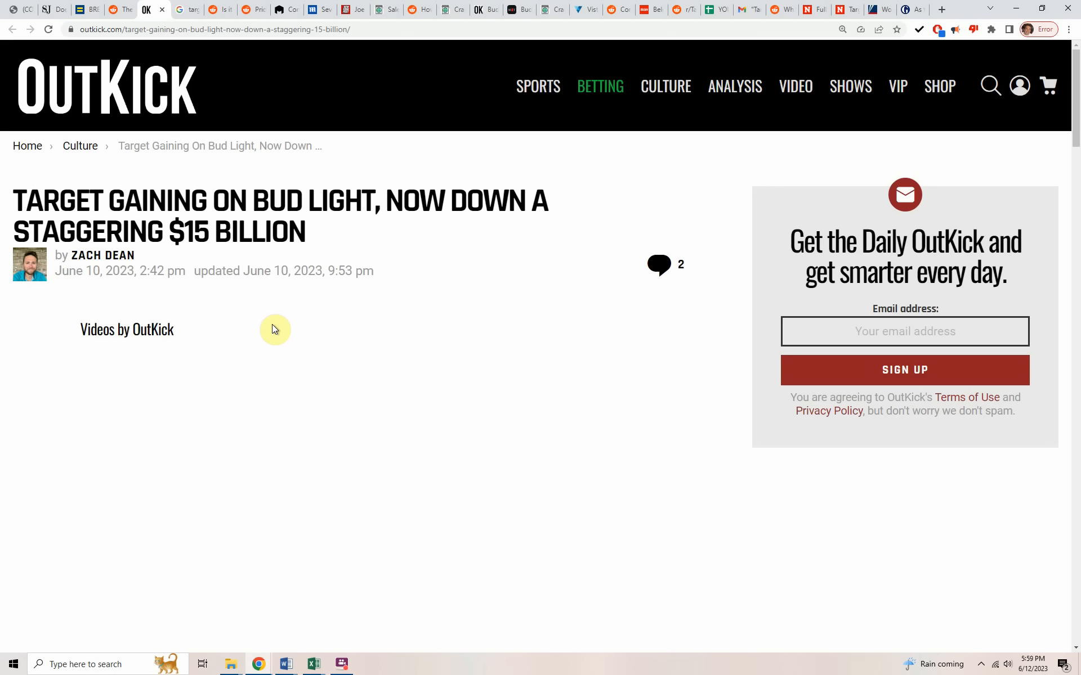
mouse_move(279, 318)
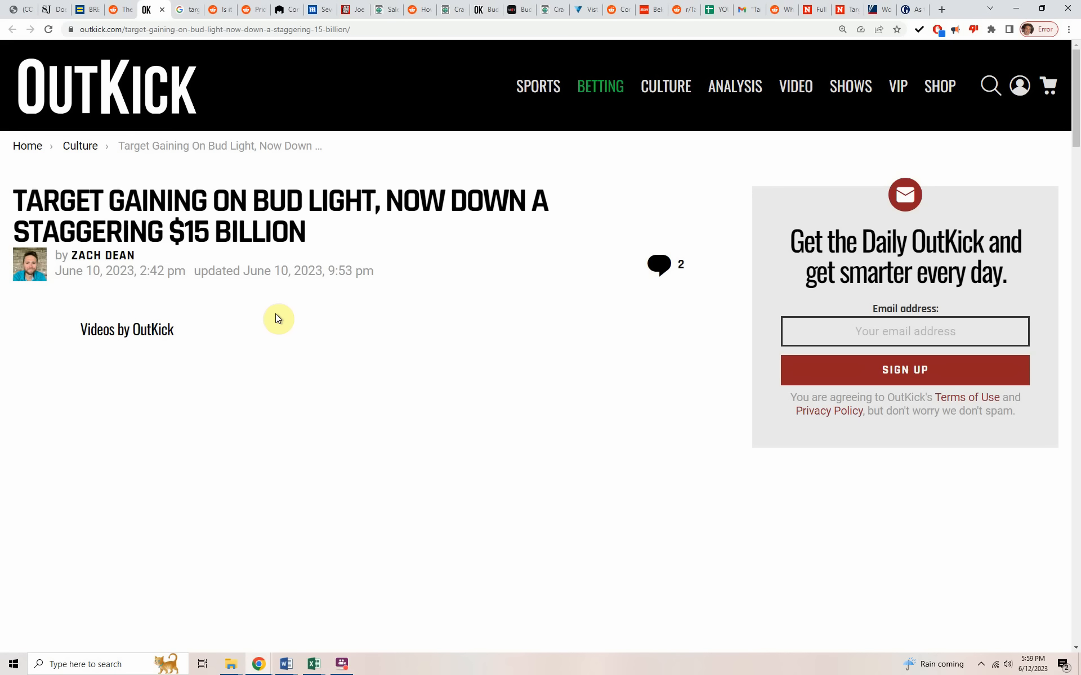
mouse_move(280, 329)
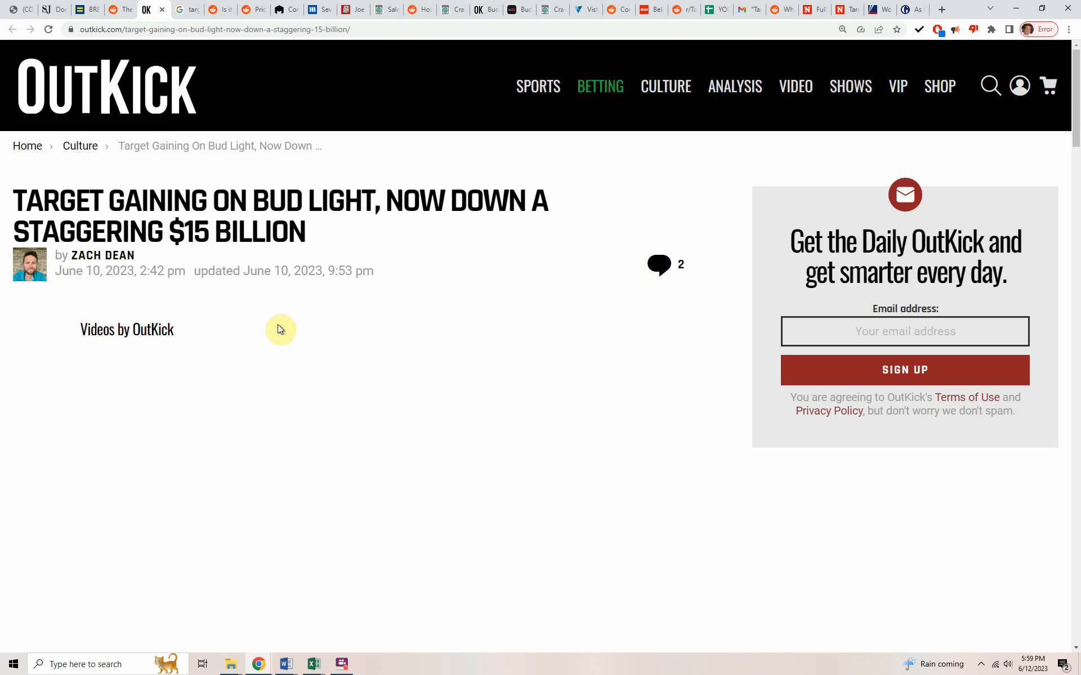
mouse_move(250, 296)
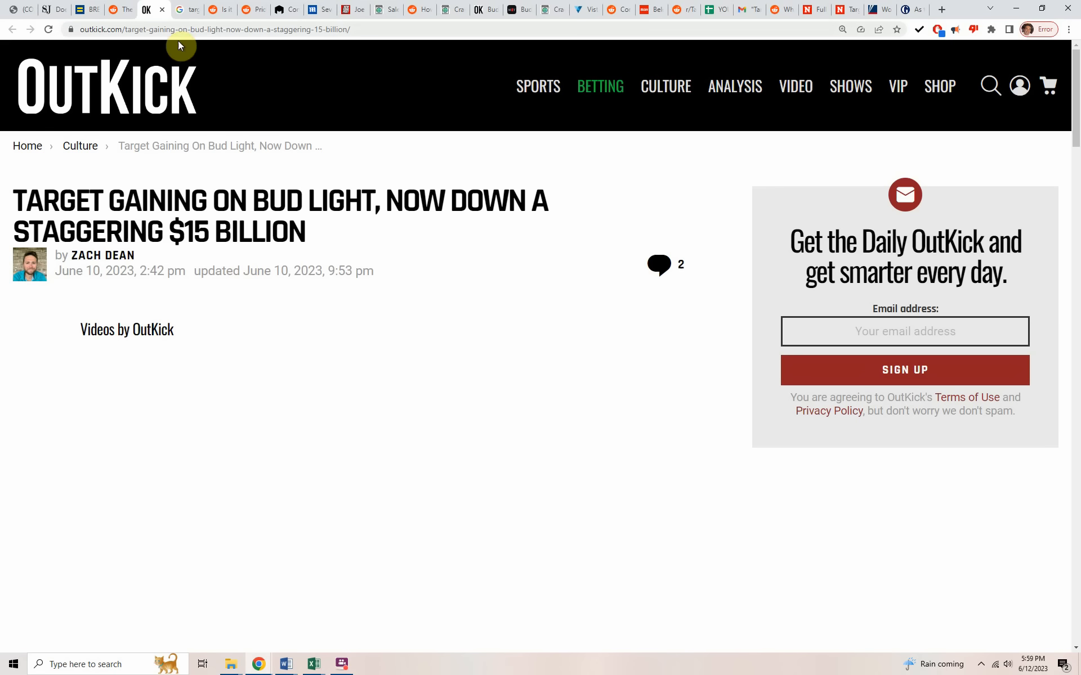
mouse_move(321, 288)
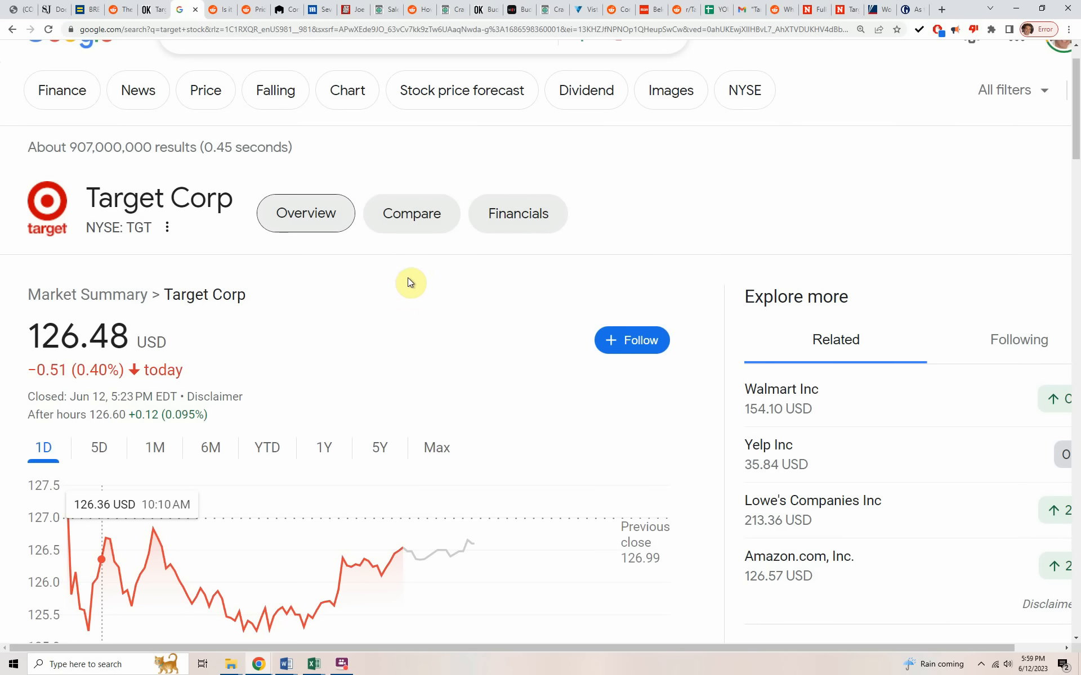
mouse_move(406, 289)
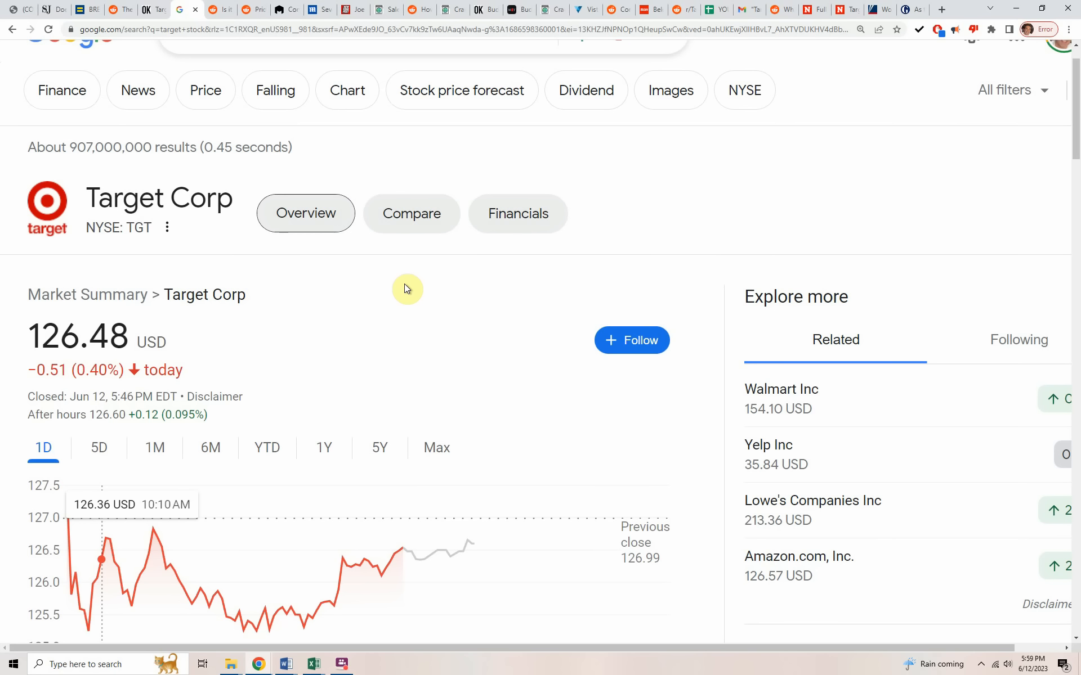
mouse_move(405, 272)
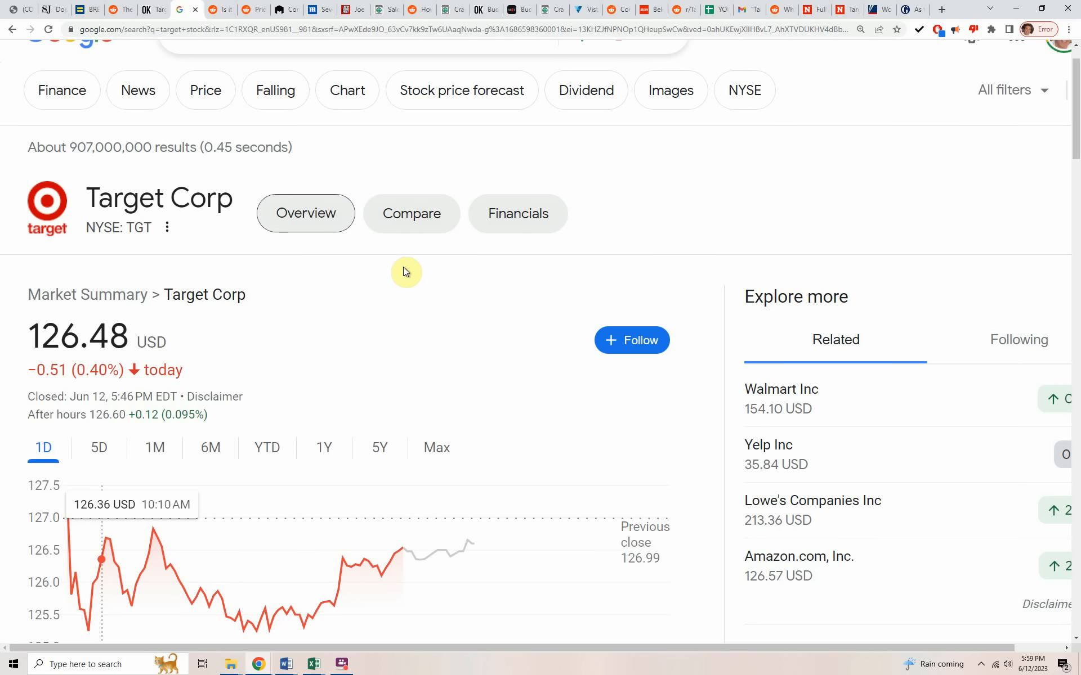
Step: Switch to the 'Is it over for target?' Reddit tab showing TGT closing at 126.99
left_click(217, 9)
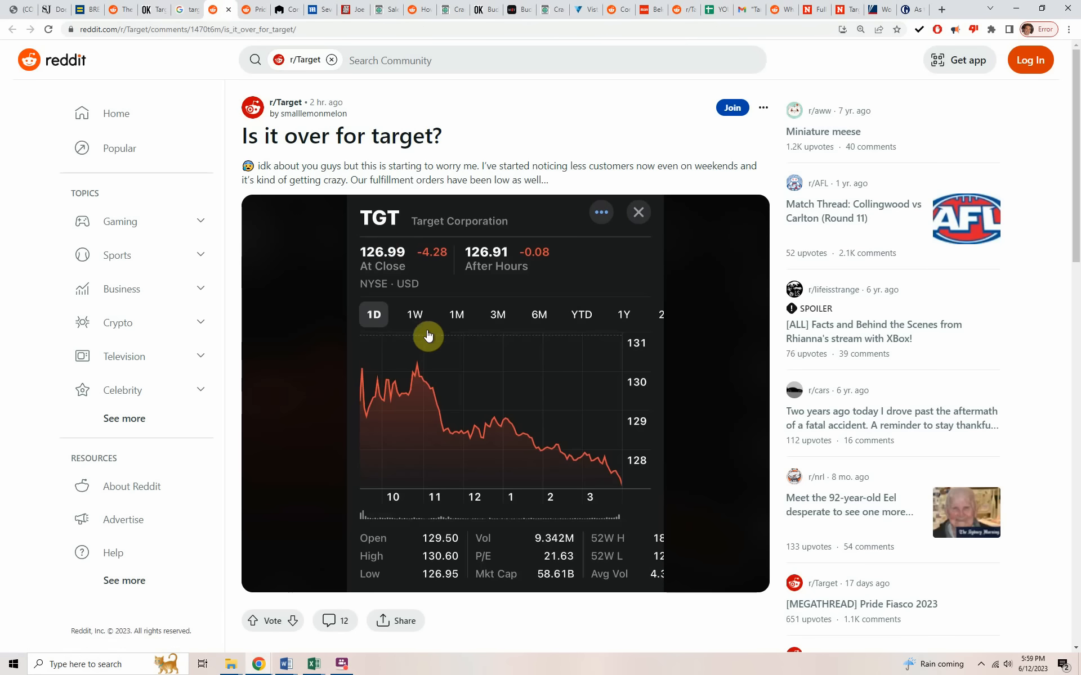
mouse_move(399, 281)
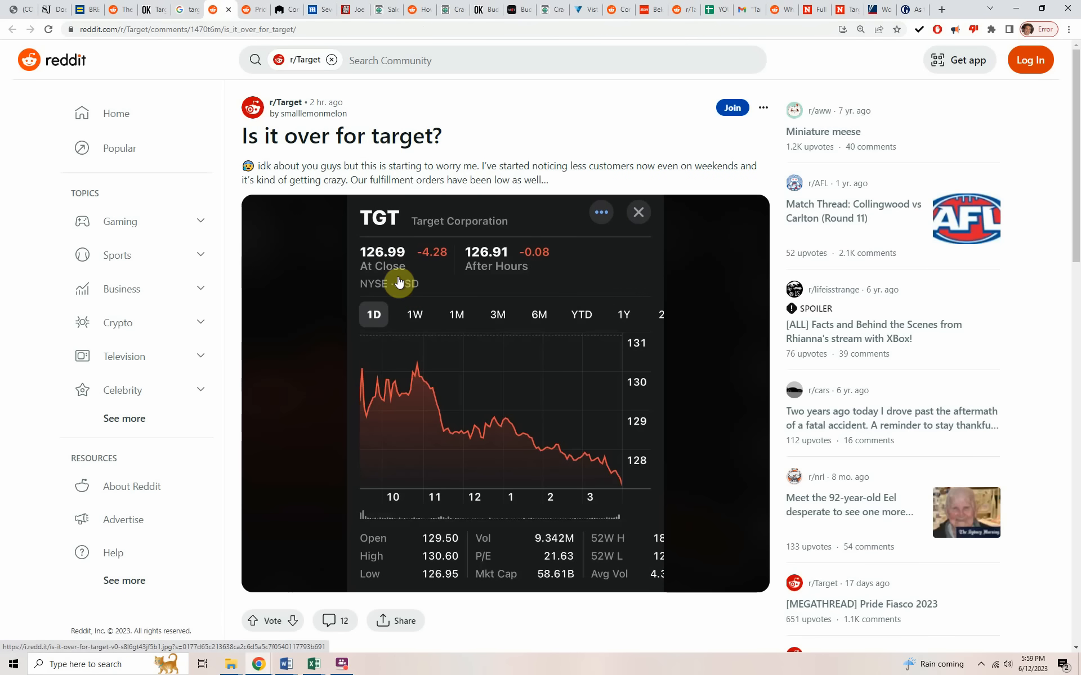
mouse_move(396, 269)
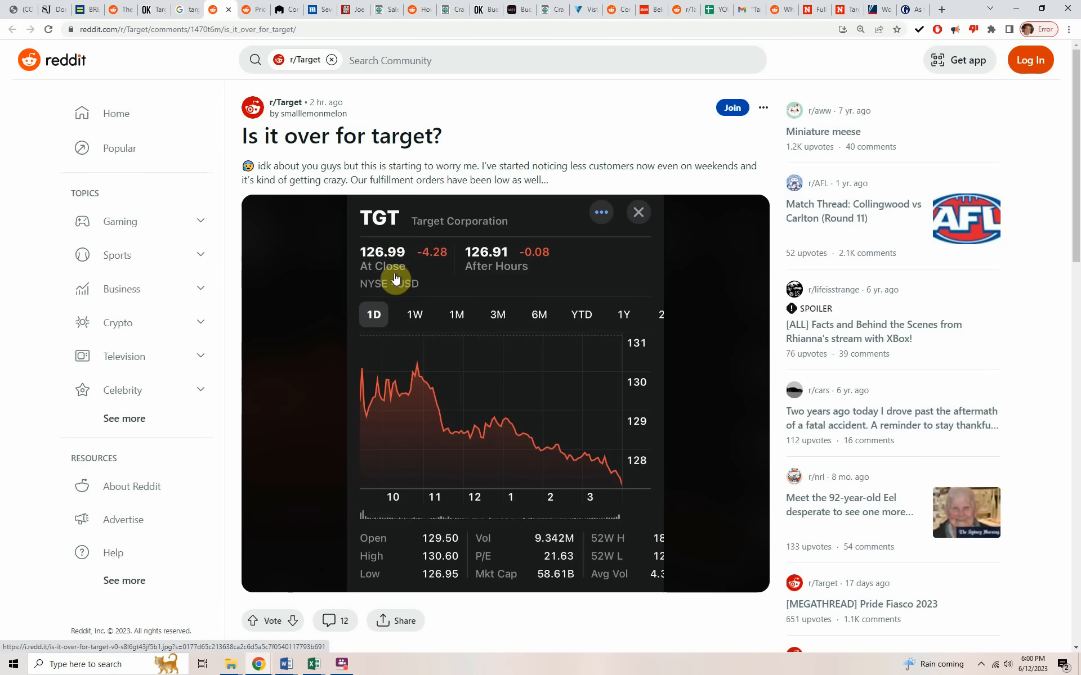
mouse_move(403, 274)
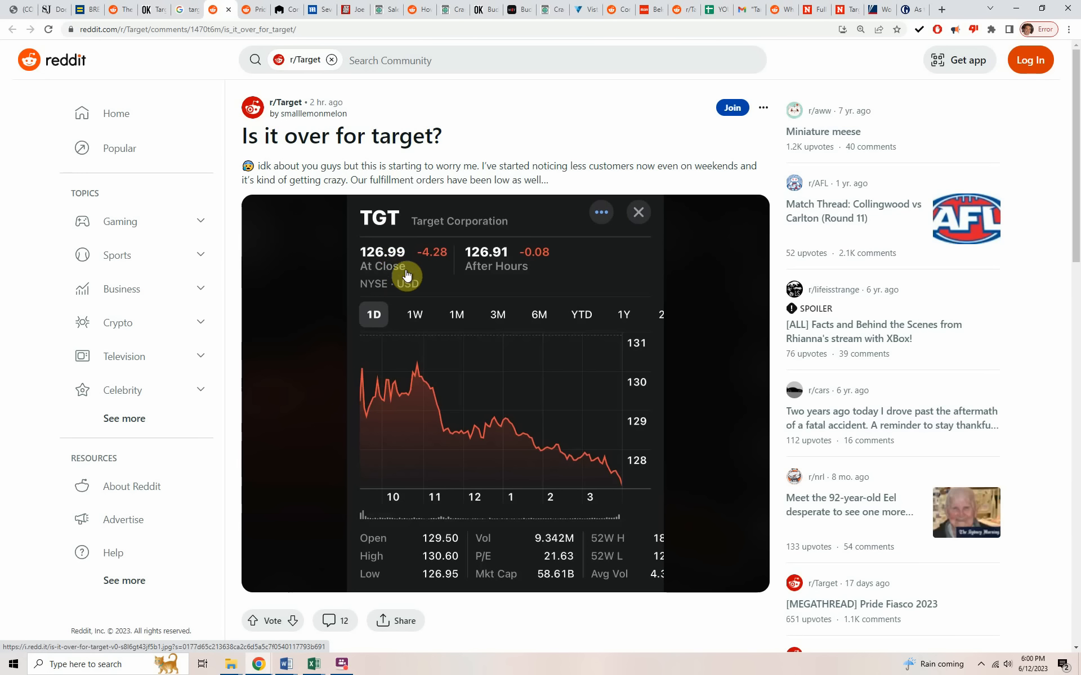
scroll("down", 3)
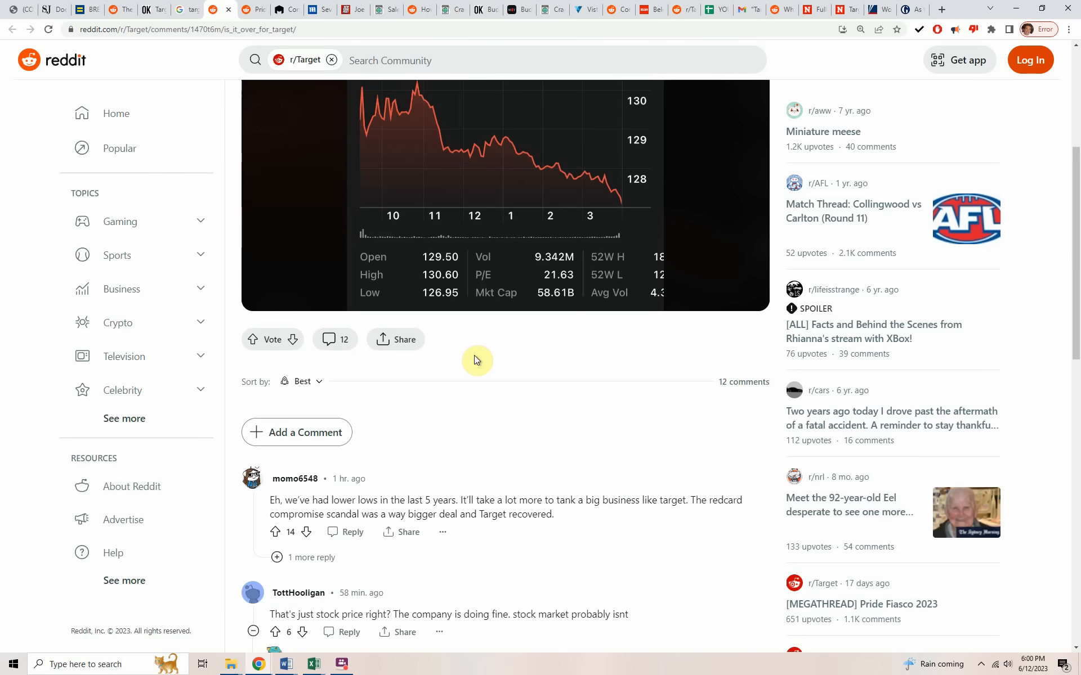
mouse_move(461, 339)
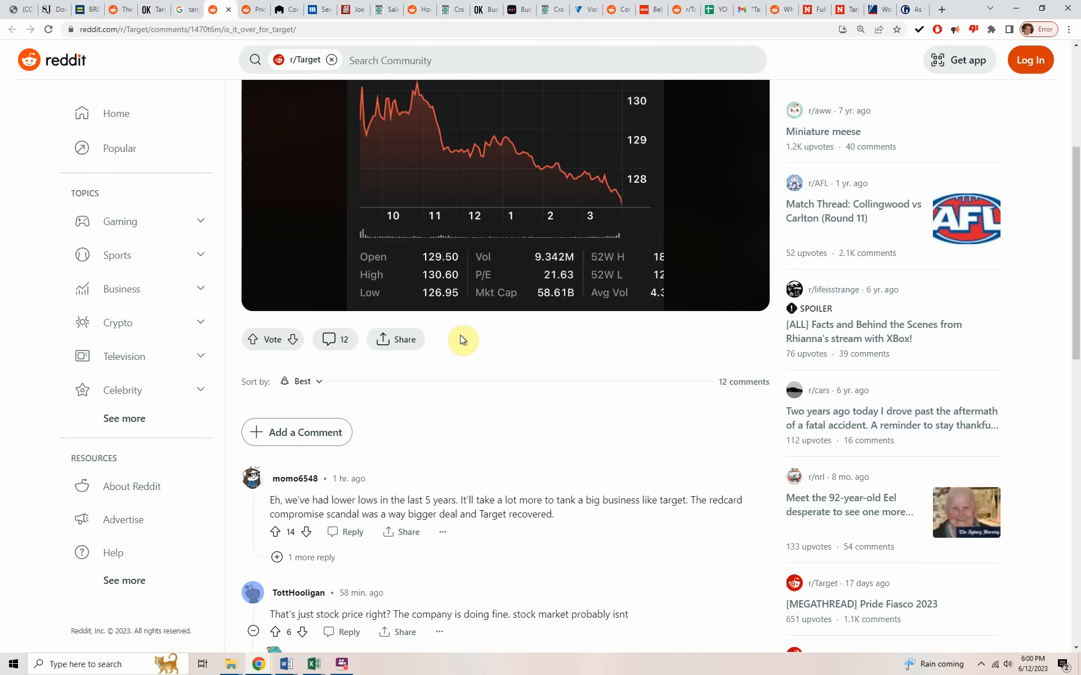
mouse_move(461, 333)
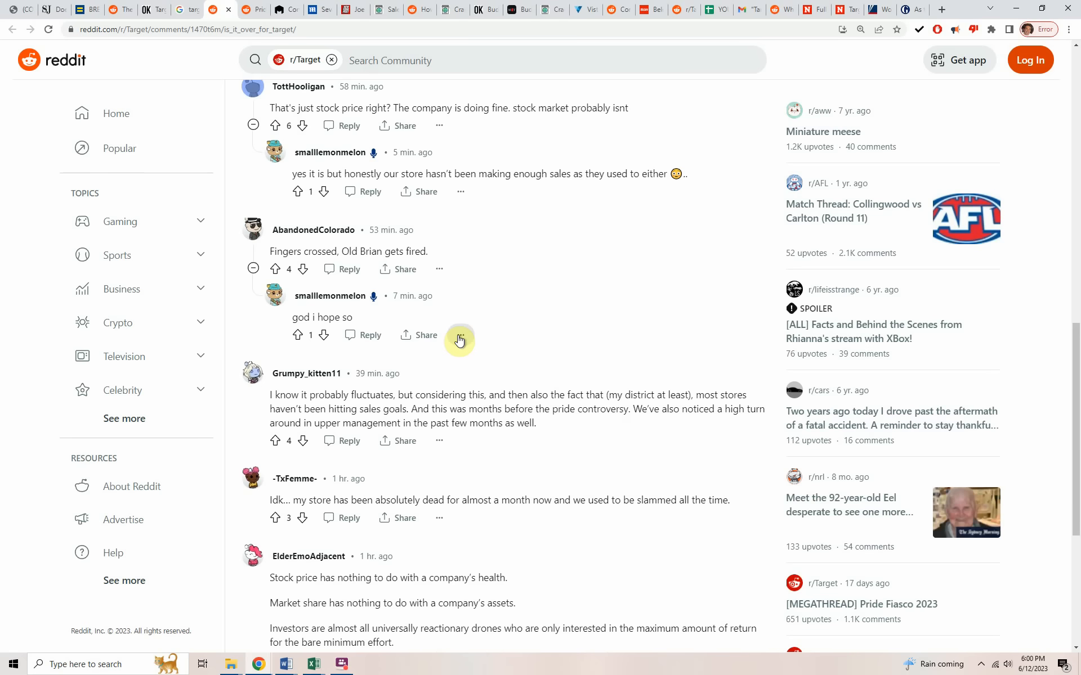
scroll("down", 3)
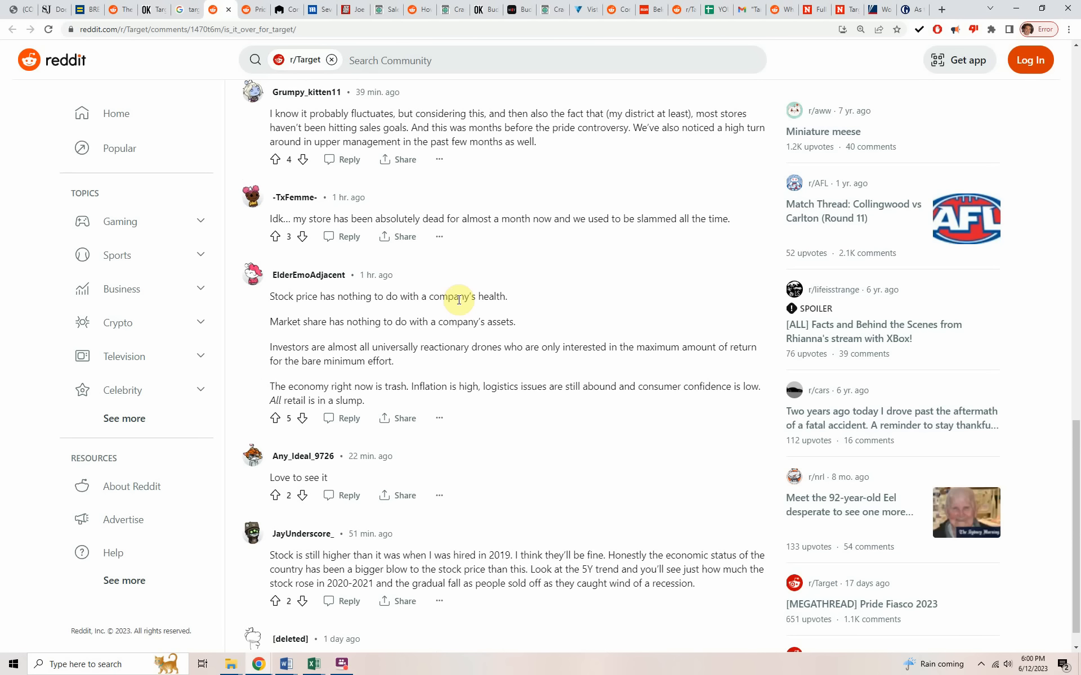
mouse_move(460, 326)
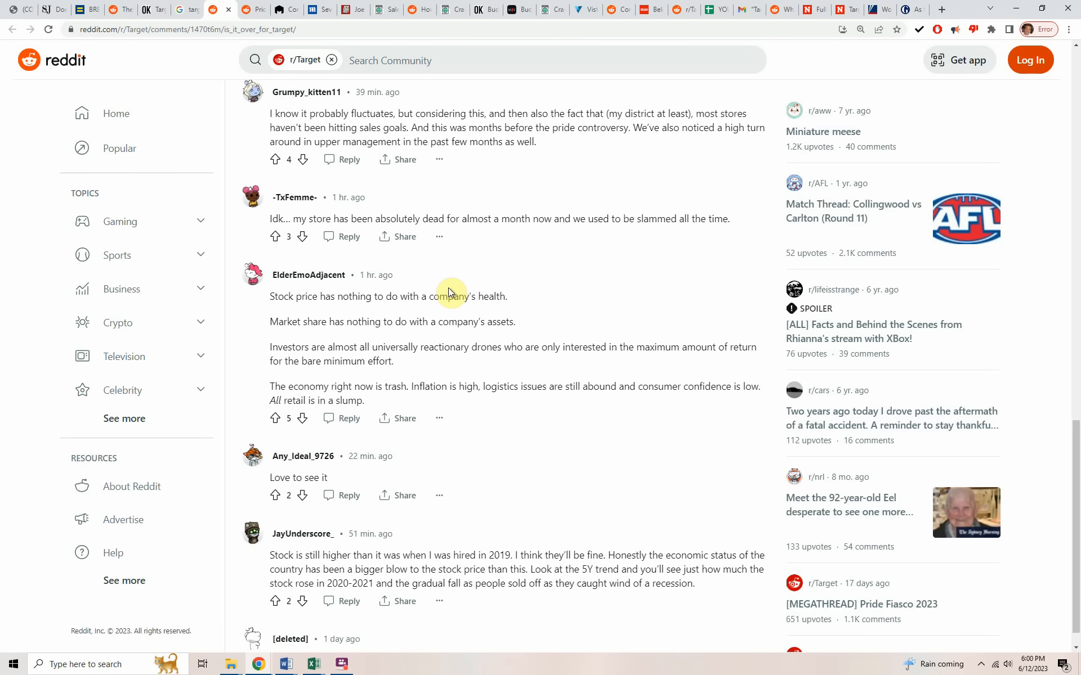
mouse_move(456, 297)
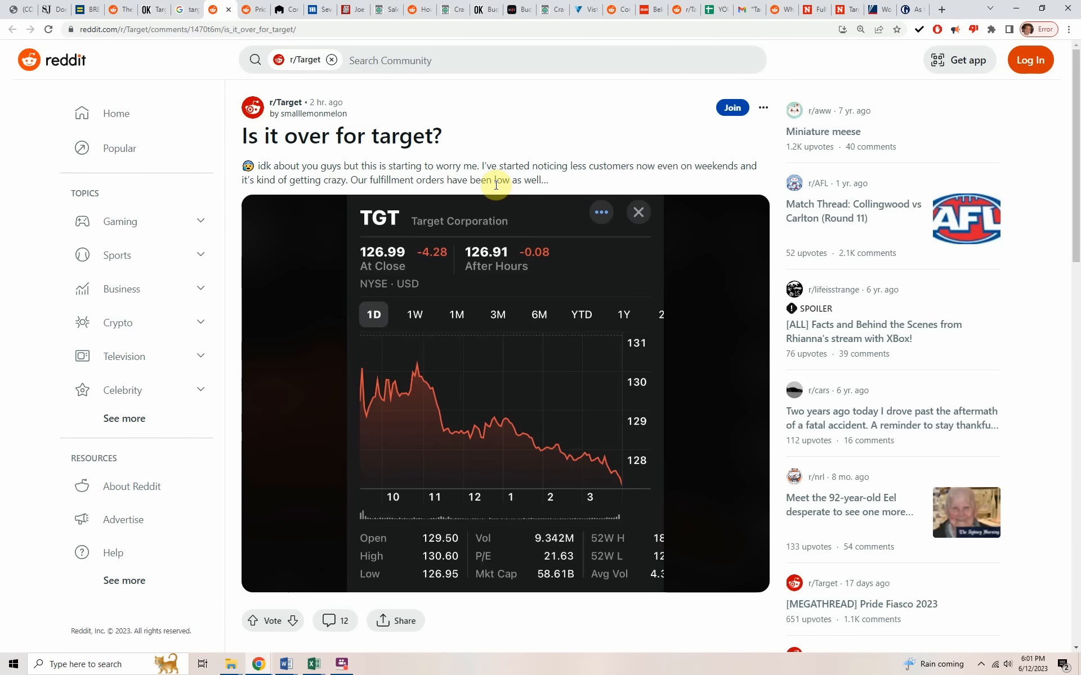
mouse_move(779, 188)
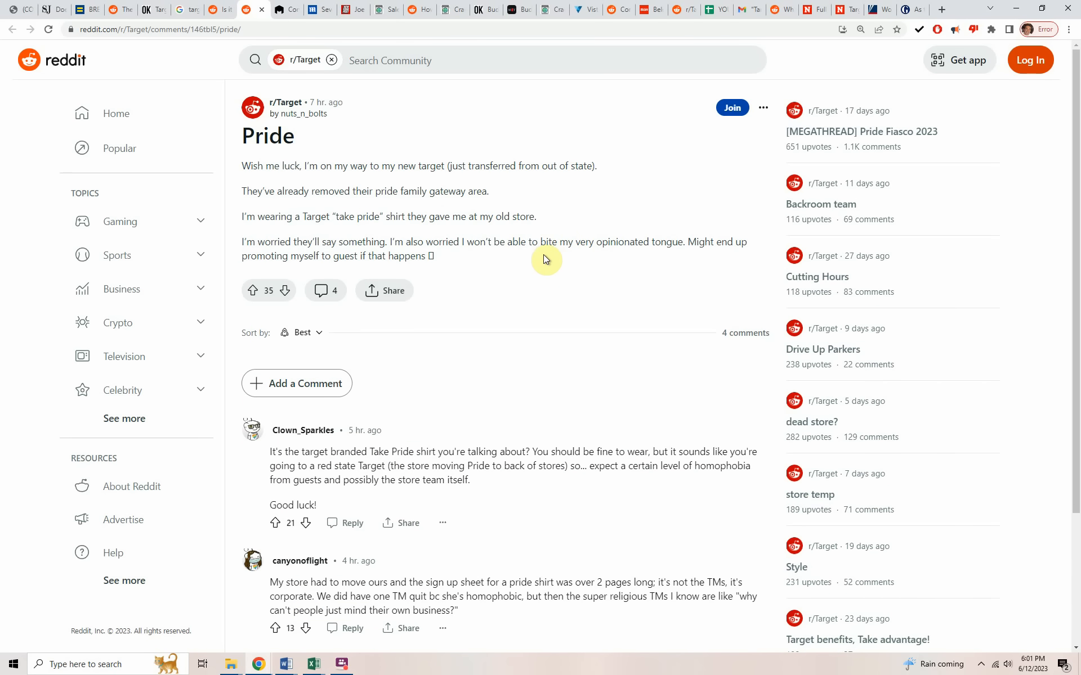
mouse_move(544, 254)
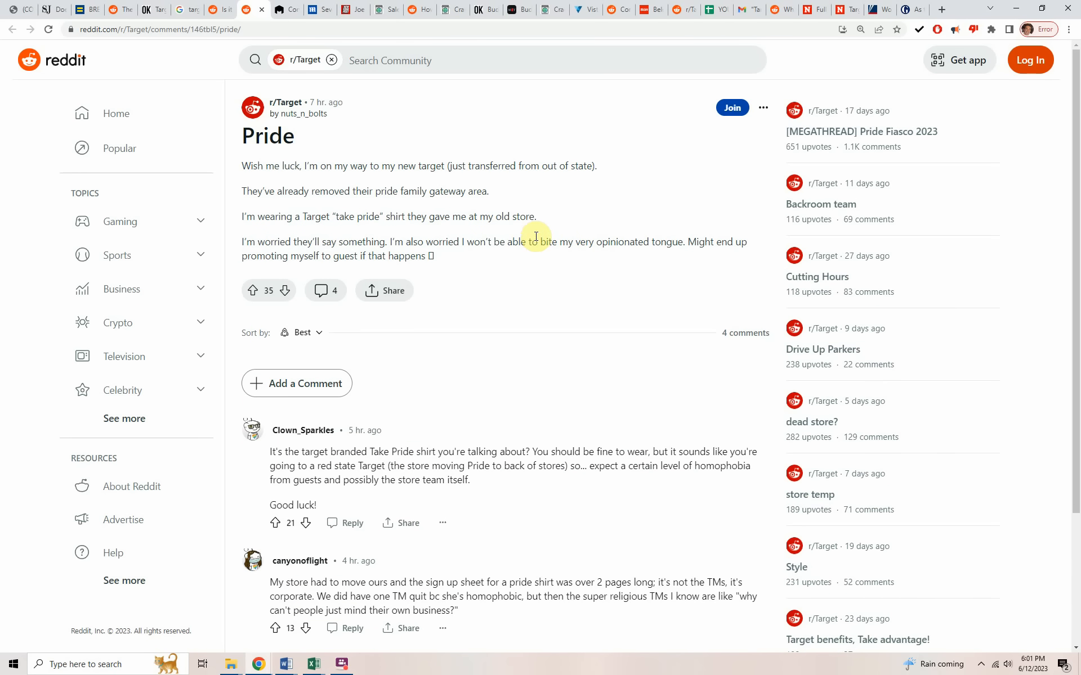
mouse_move(541, 246)
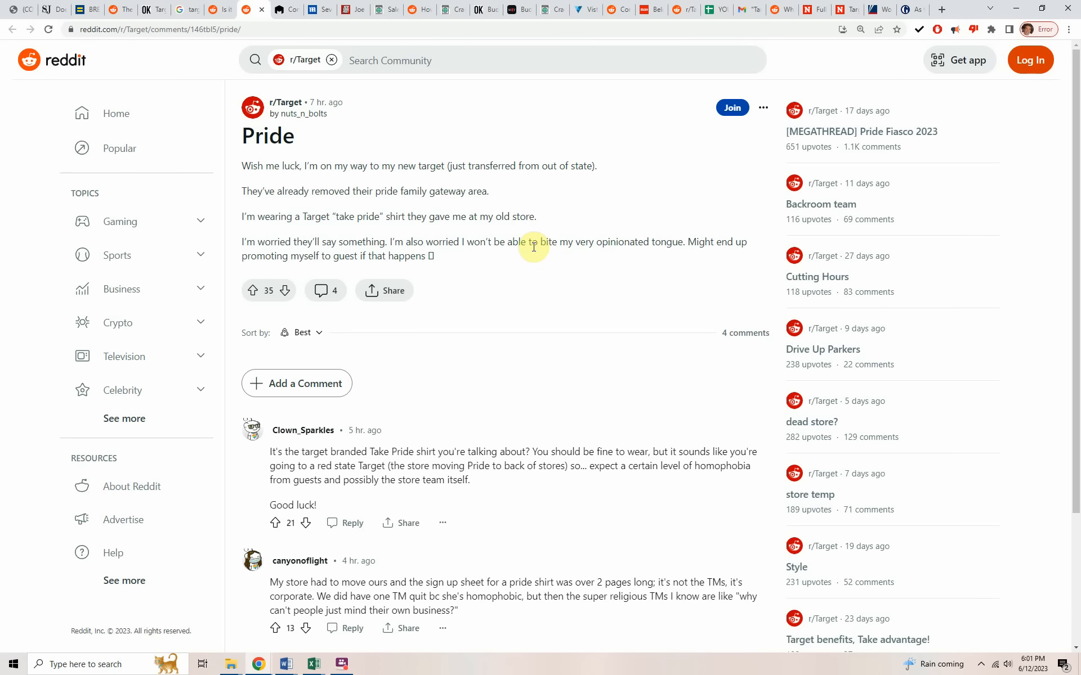
mouse_move(540, 238)
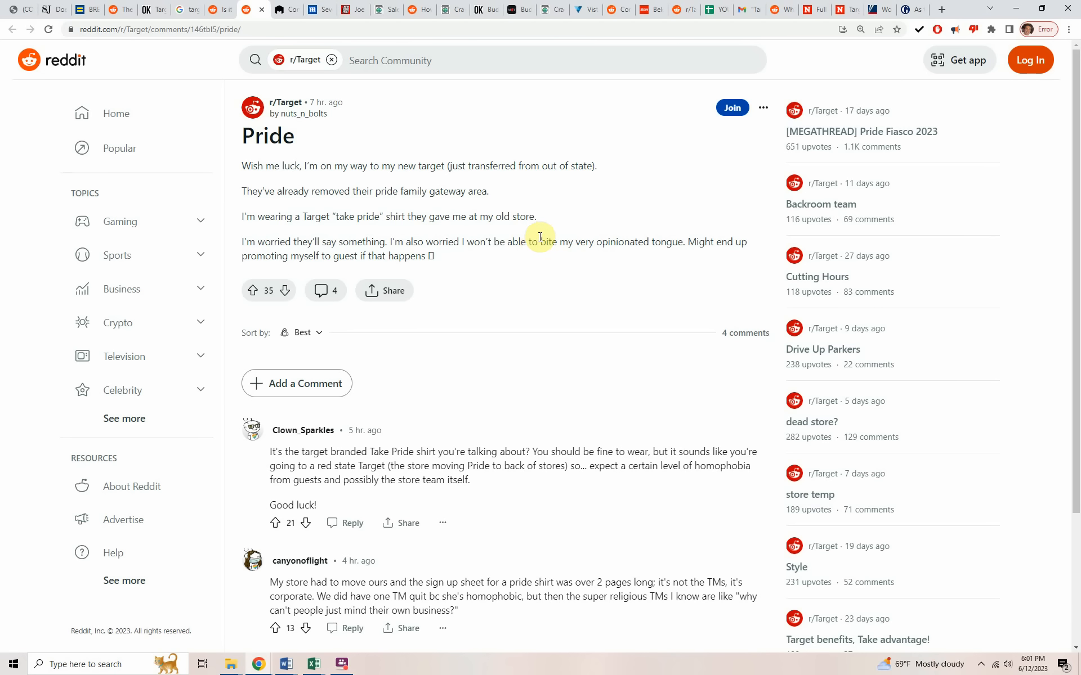
mouse_move(541, 238)
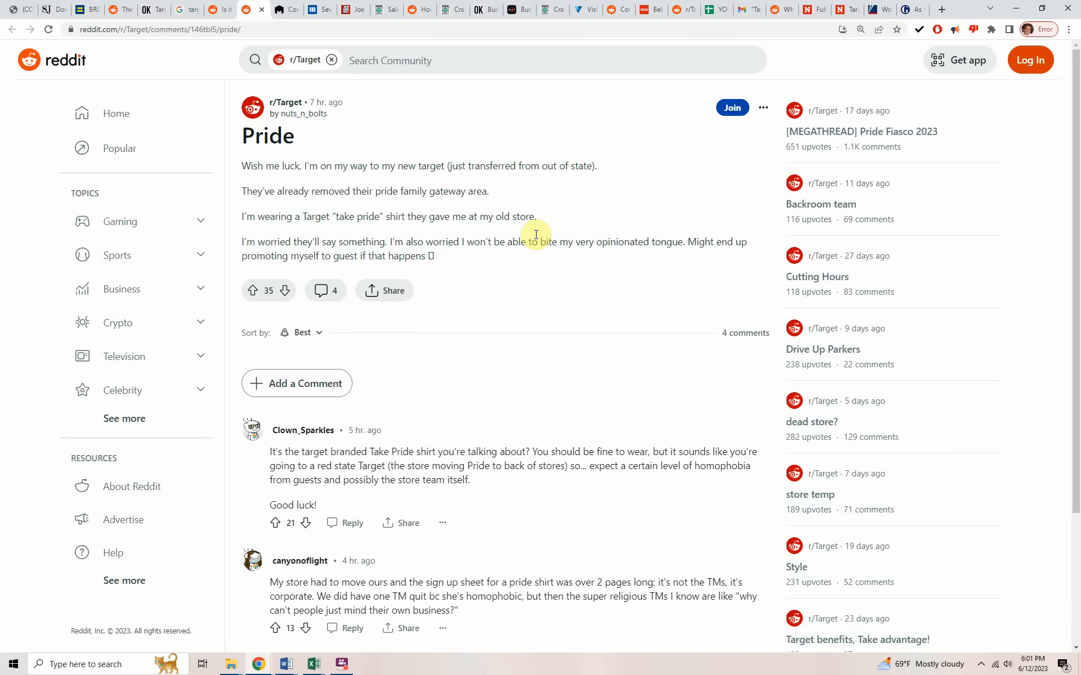
mouse_move(510, 286)
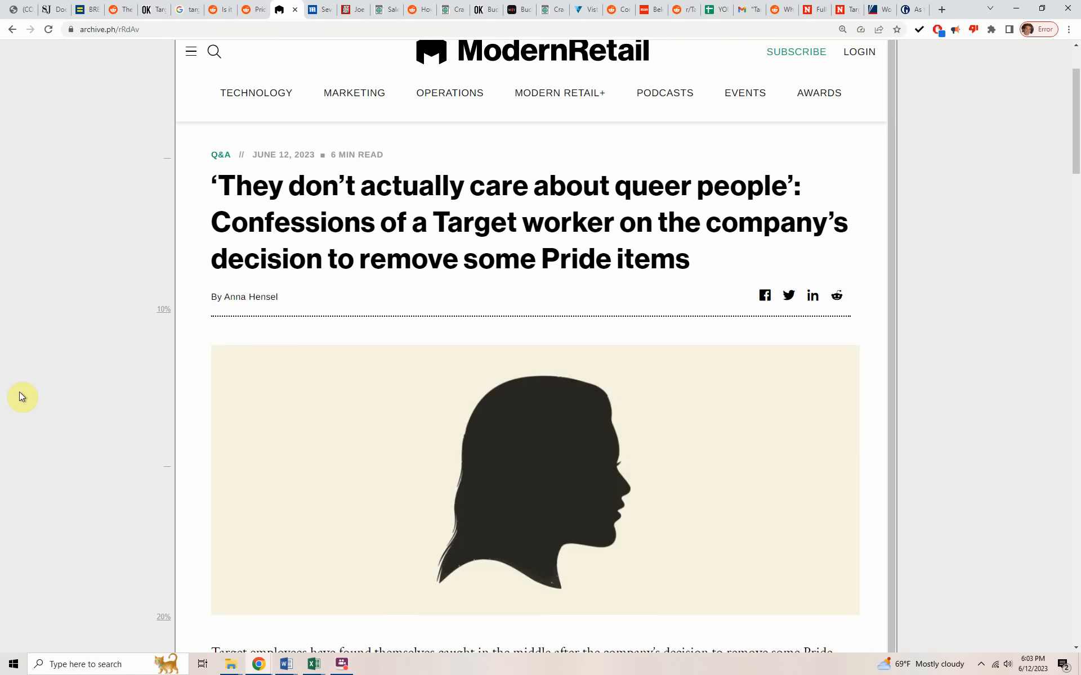
Step: Scroll past the header image to the light-editing note and first interview question
scroll("down", 3)
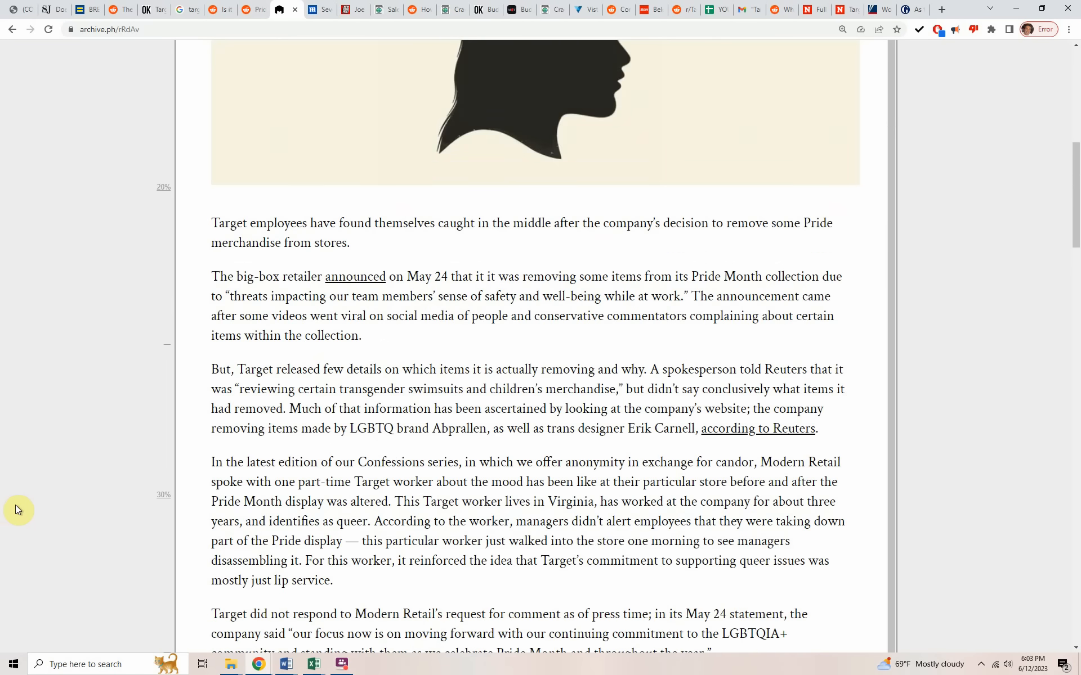
scroll("down", 3)
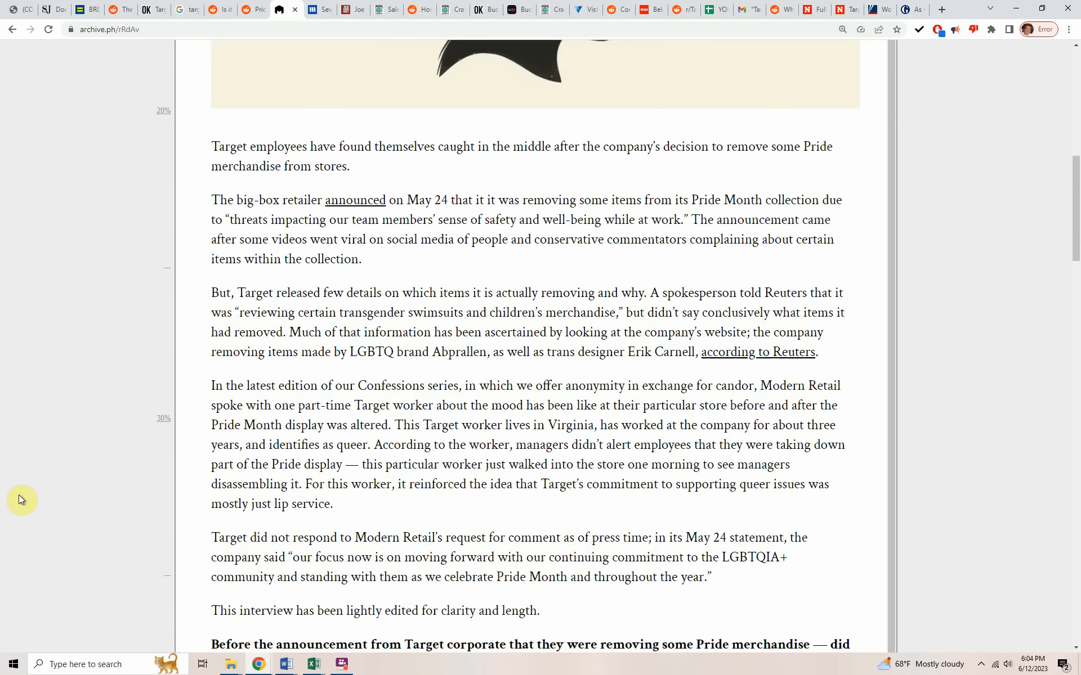
Step: Scroll to the answer about managers removing the kids' clothing table
scroll("down", 3)
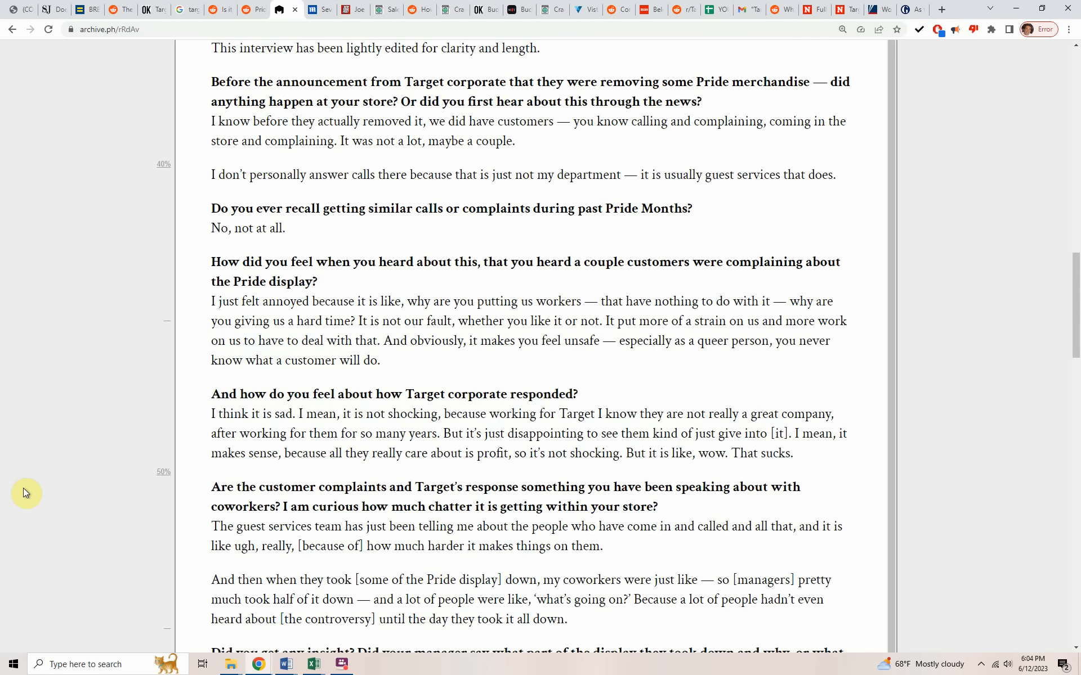
scroll("down", 3)
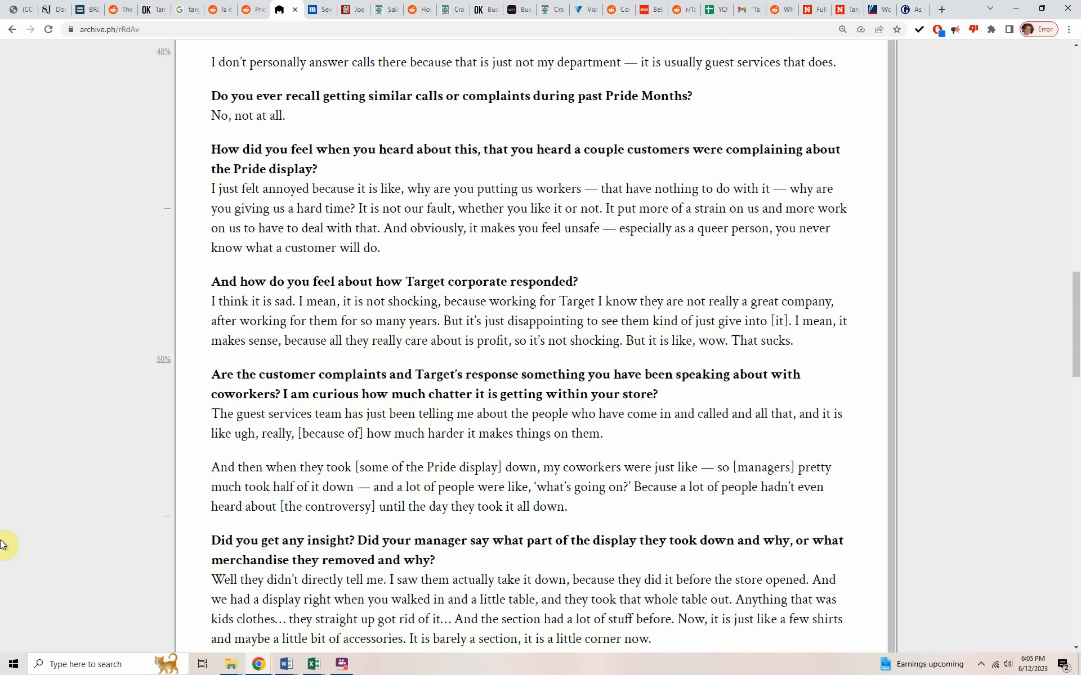
Step: Scroll to the worker saying Target doesn't actually care about queer people
scroll("down", 3)
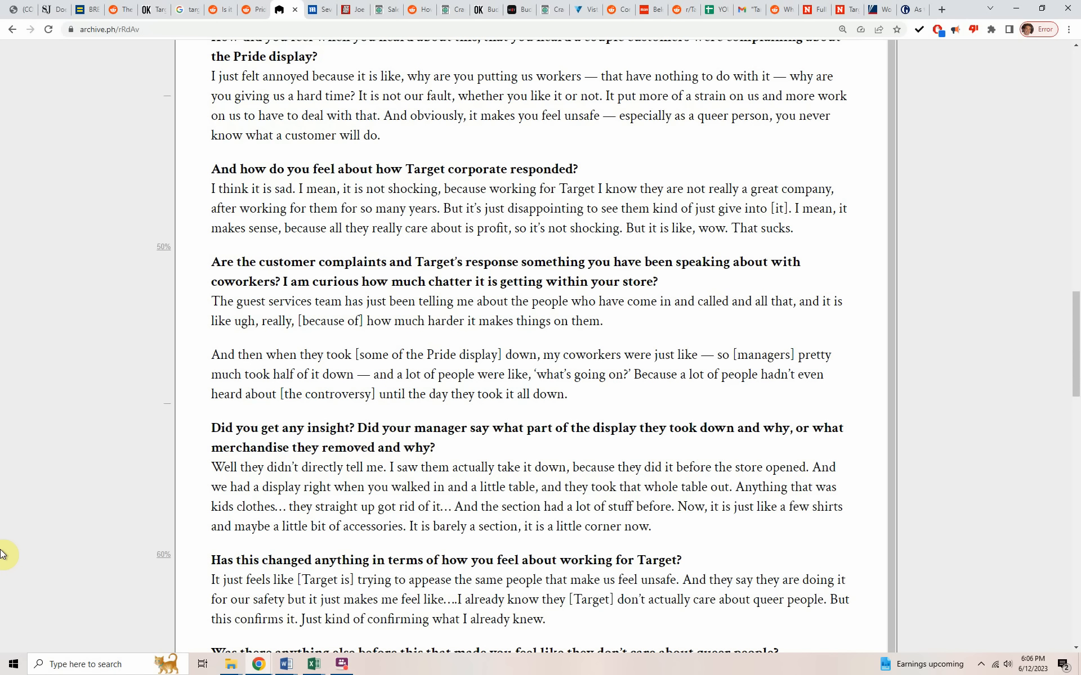
mouse_move(21, 645)
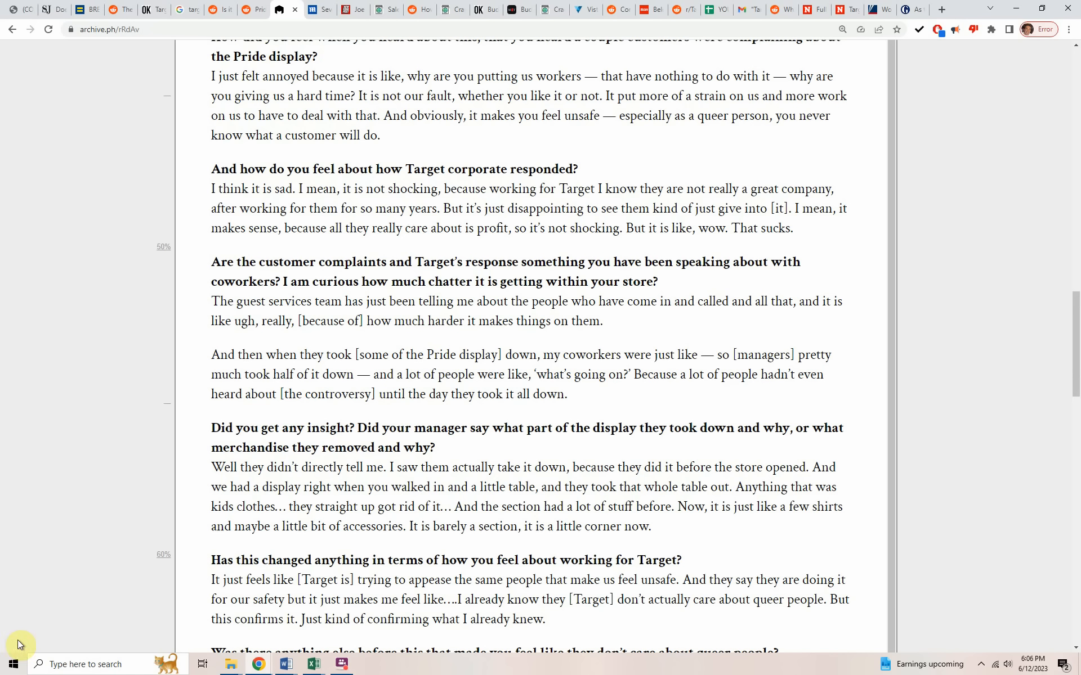